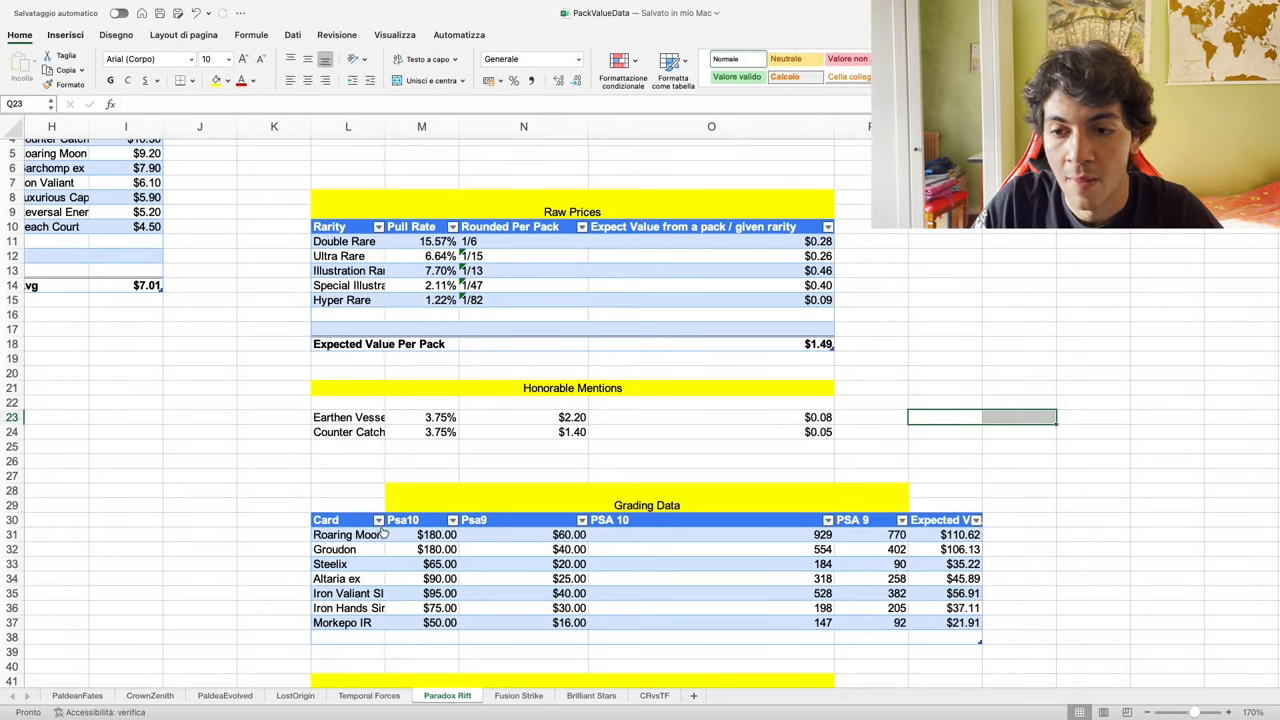
mouse_move(353, 520)
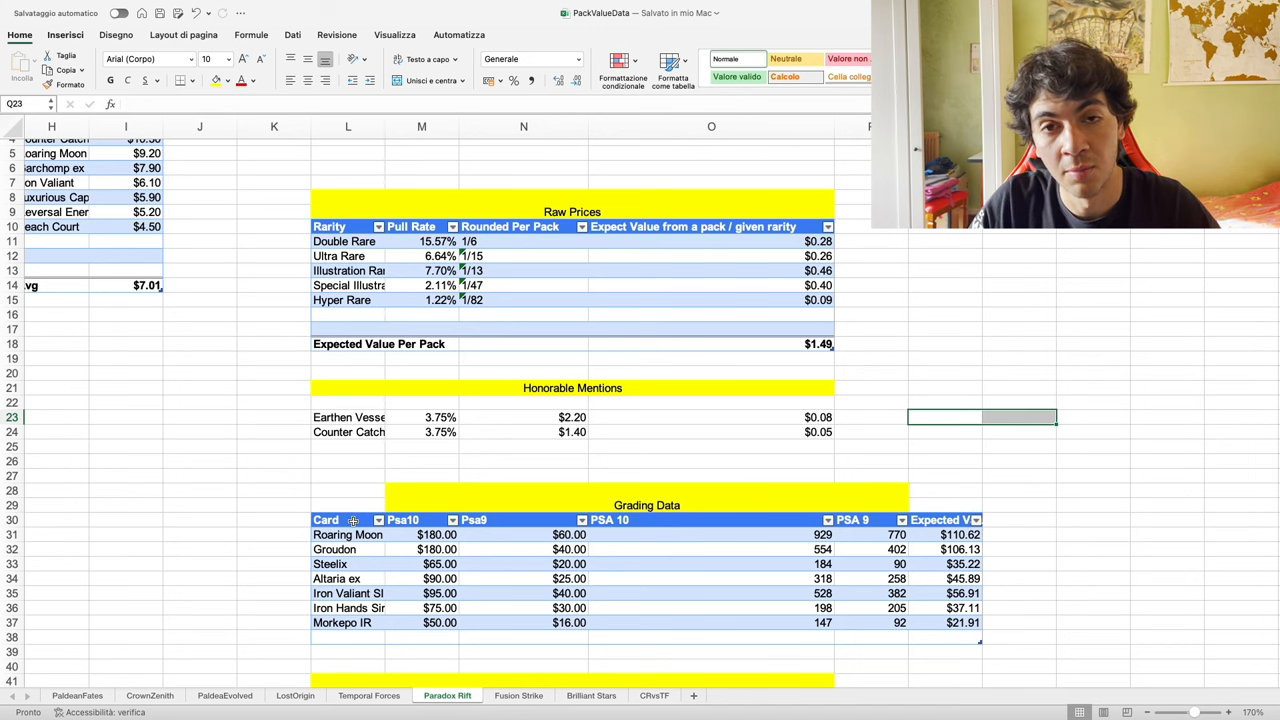
mouse_move(805, 170)
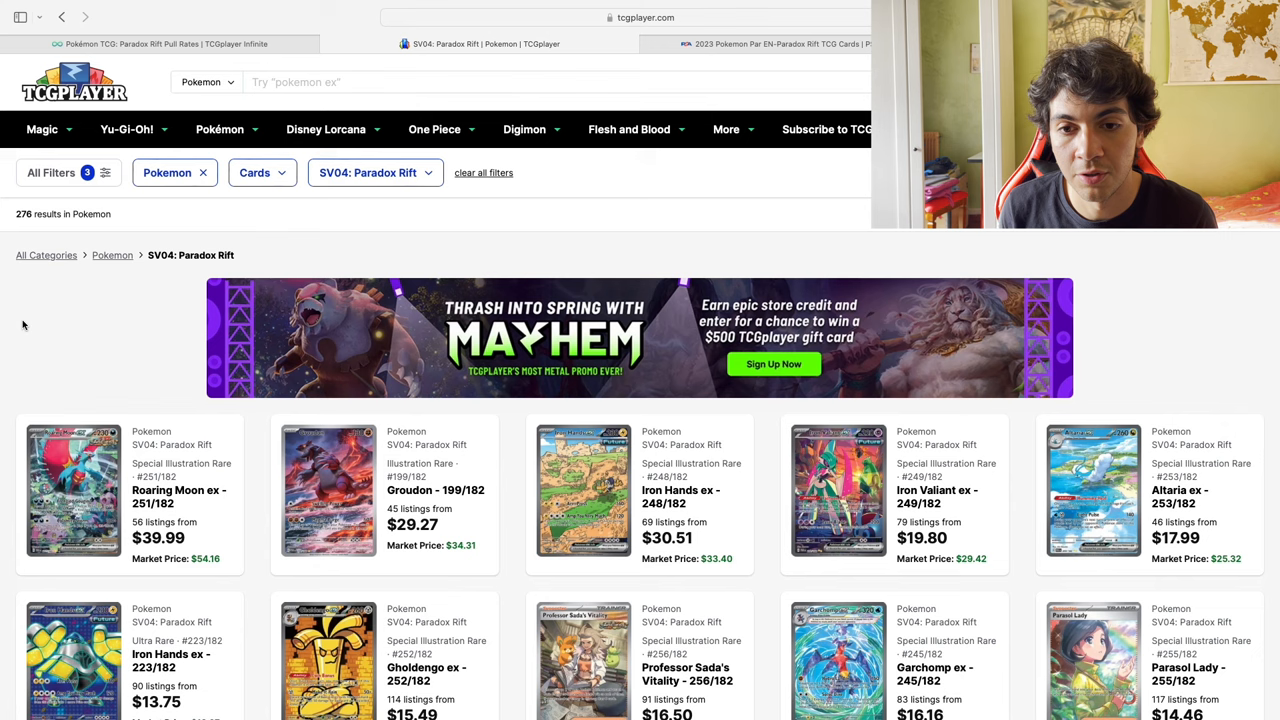
scroll("down", 3)
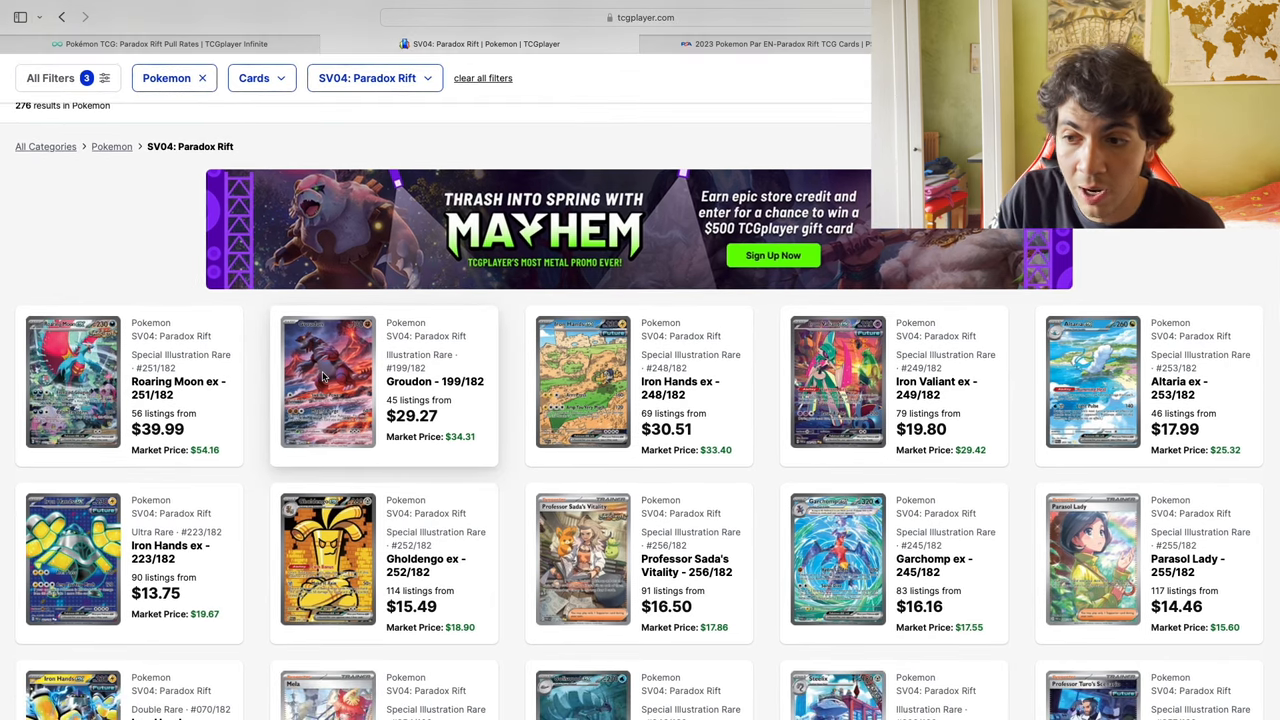
scroll("down", 3)
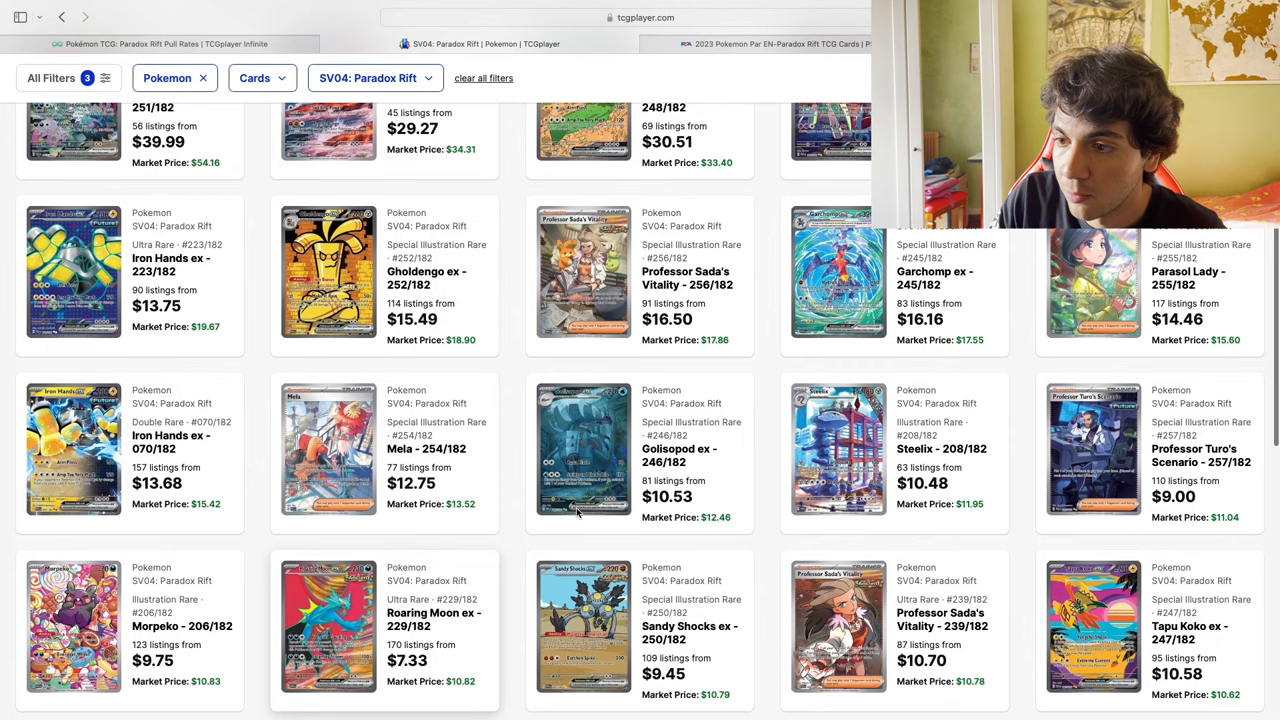
scroll("up", 3)
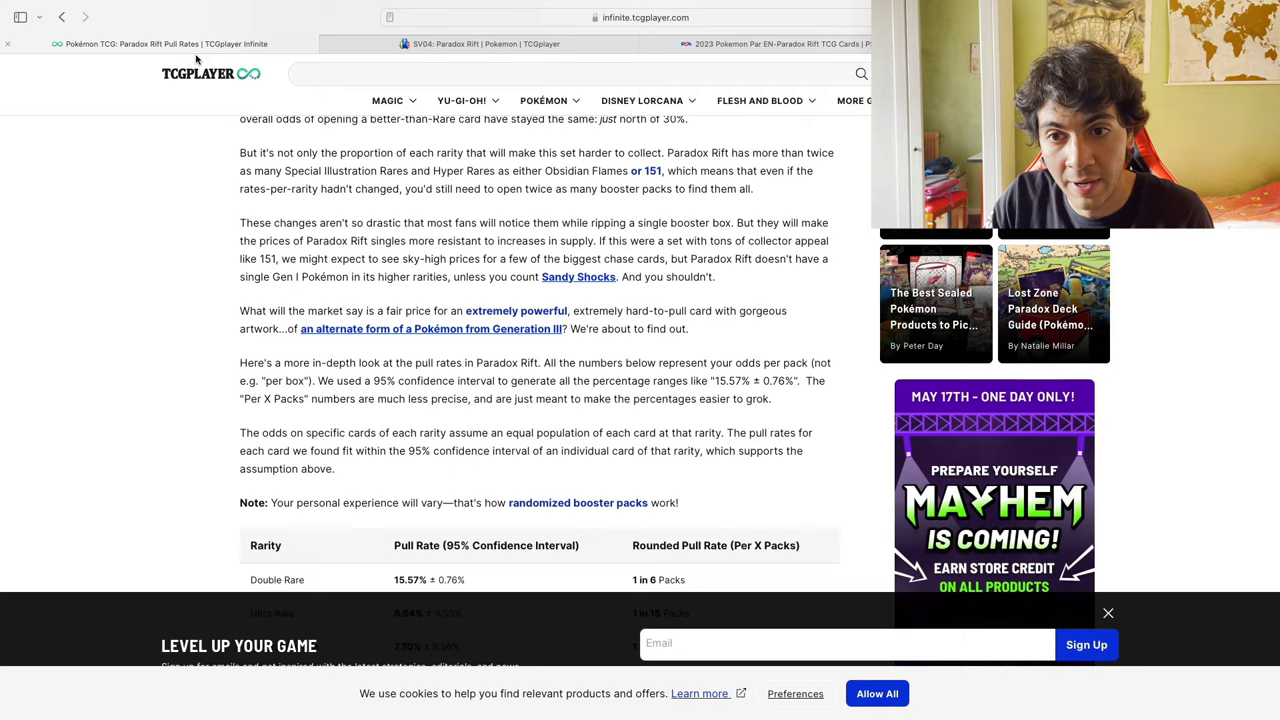
scroll("up", 3)
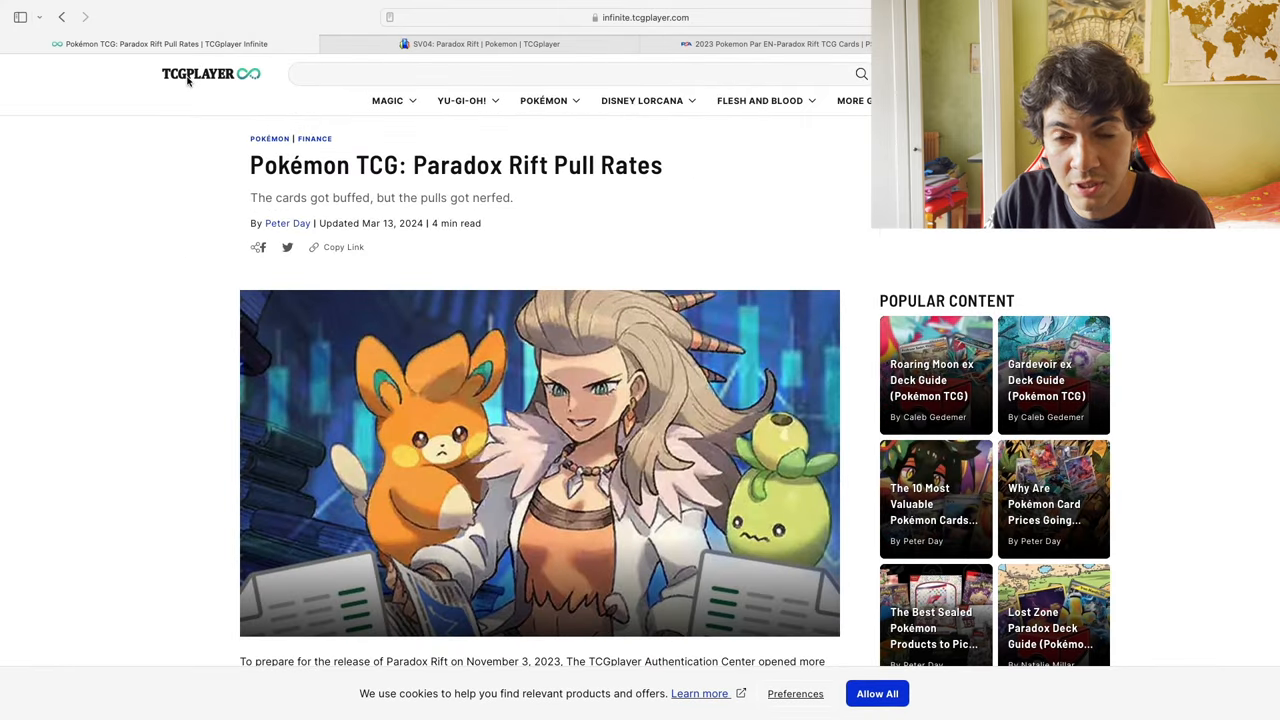
scroll("down", 3)
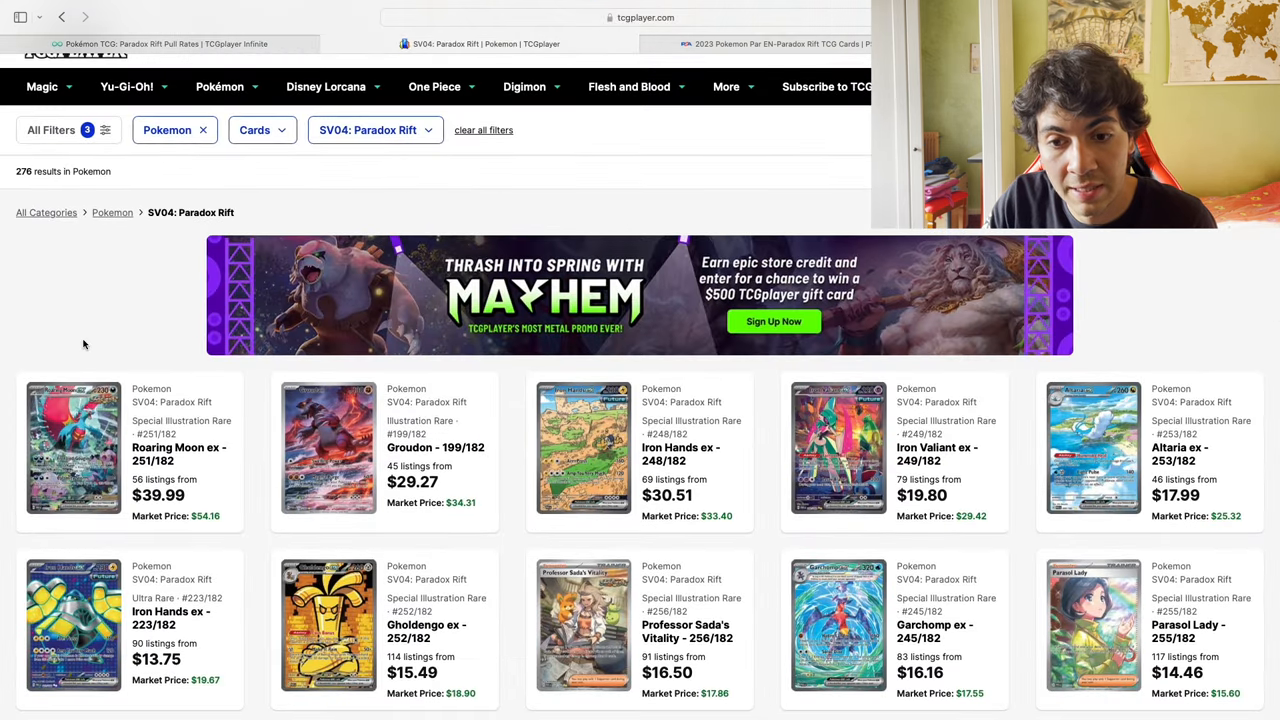
scroll("down", 3)
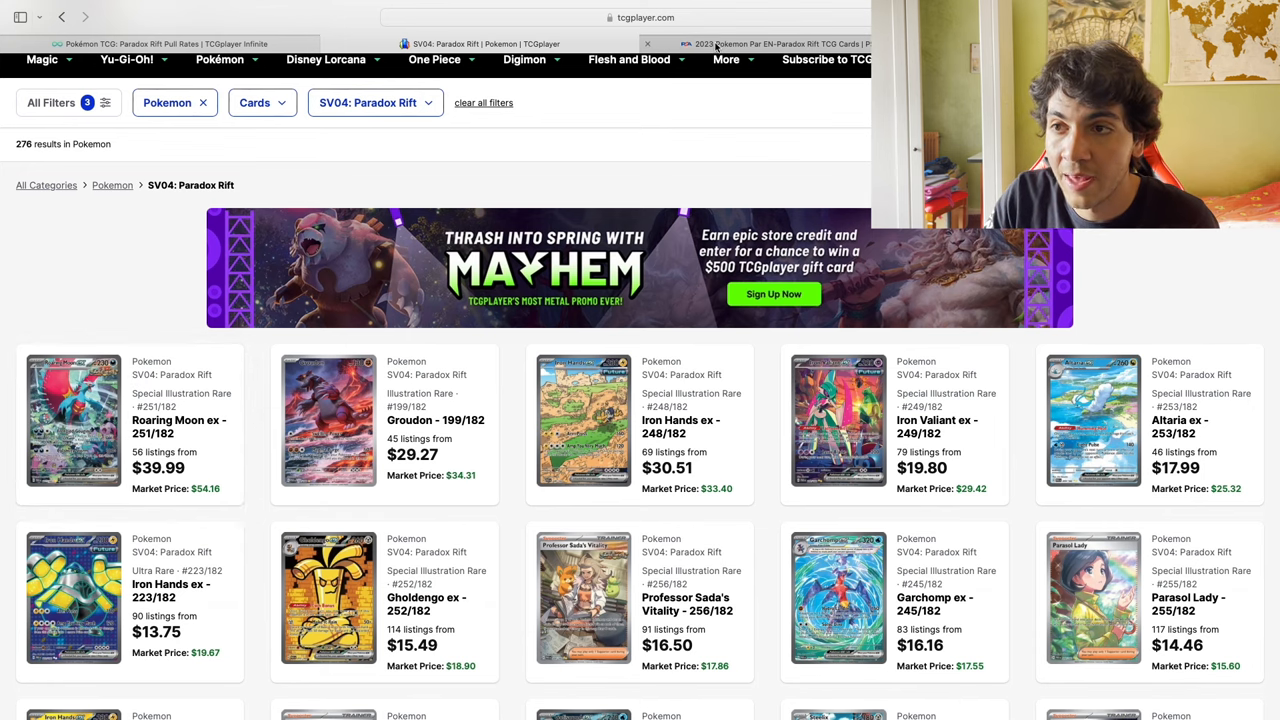
Open the PSA Paradox Rift population report and review the Morpeko grade counts.
left_click(780, 43)
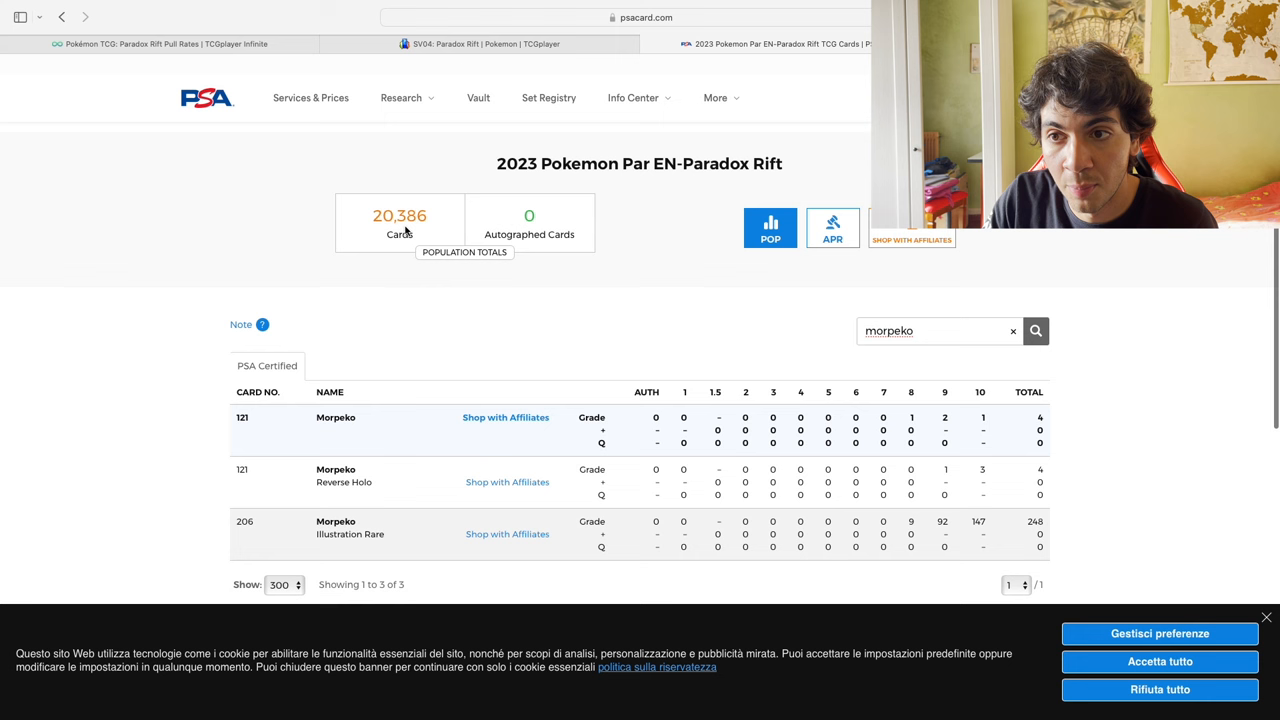
left_click_drag(497, 163, 748, 163)
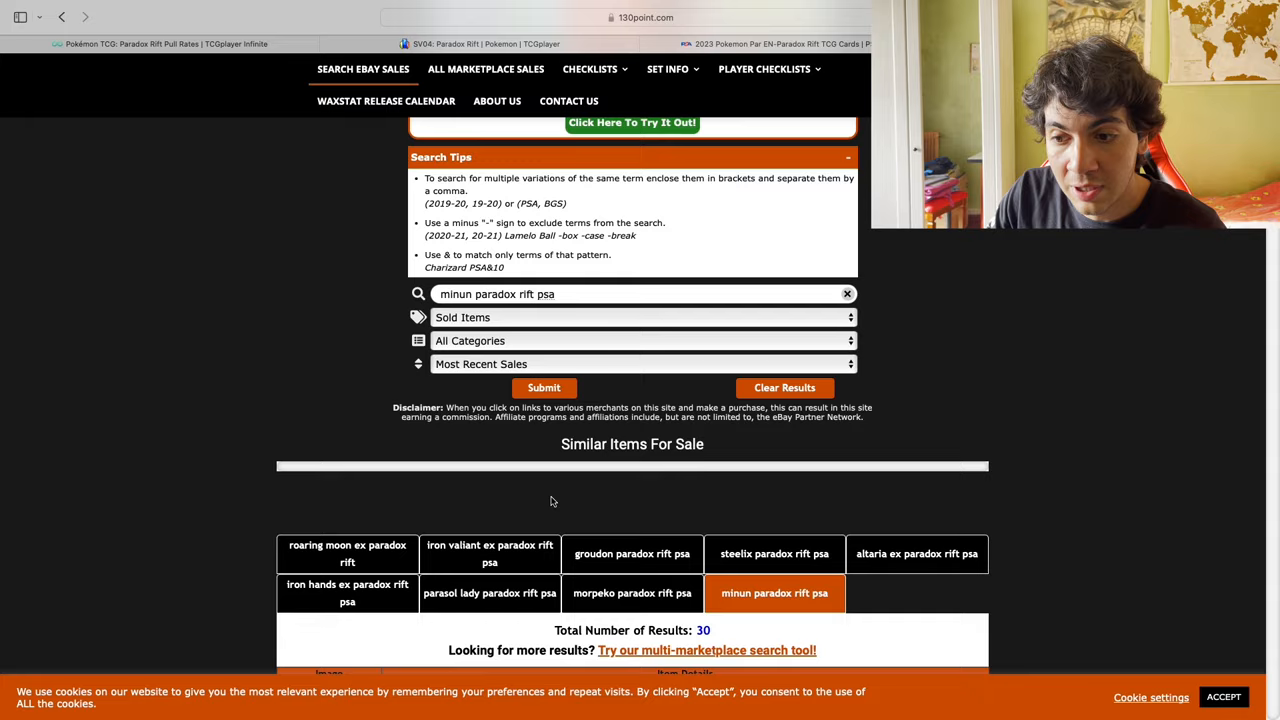
Scroll the 130point Minun PSA sold listings to review PSA 9 sales between 7.50 and 20 USD.
scroll("down", 3)
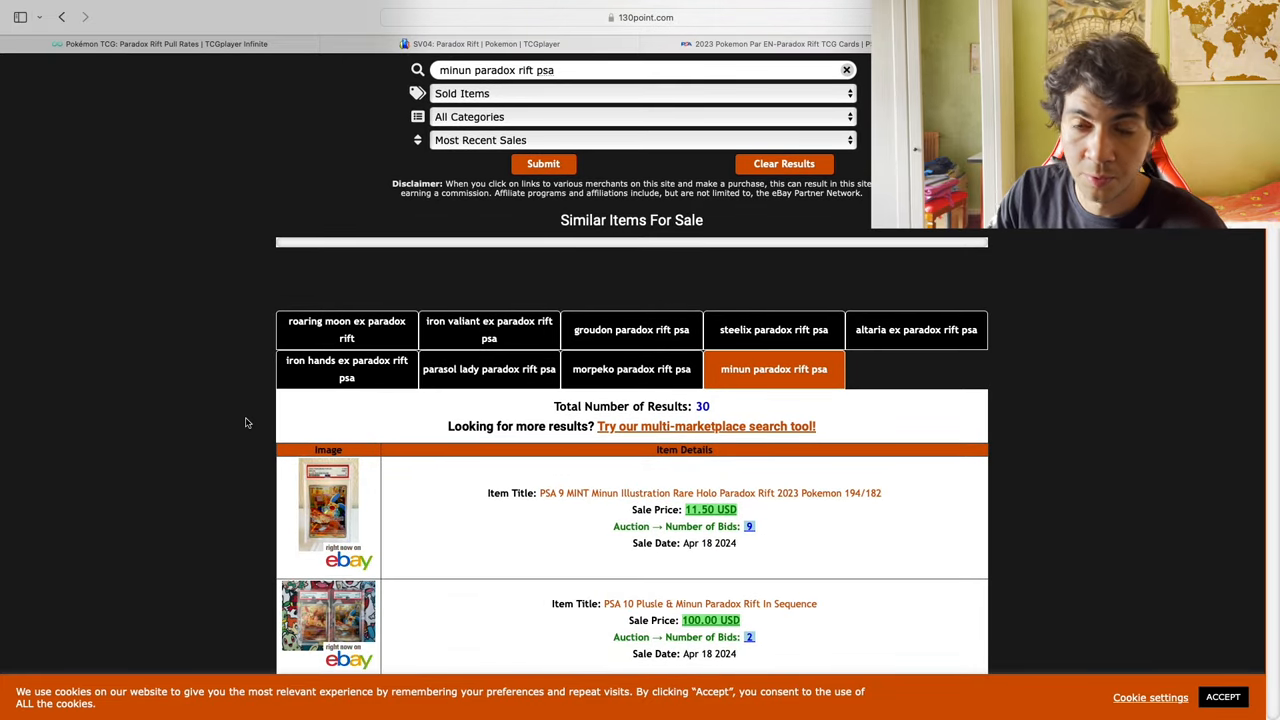
scroll("down", 3)
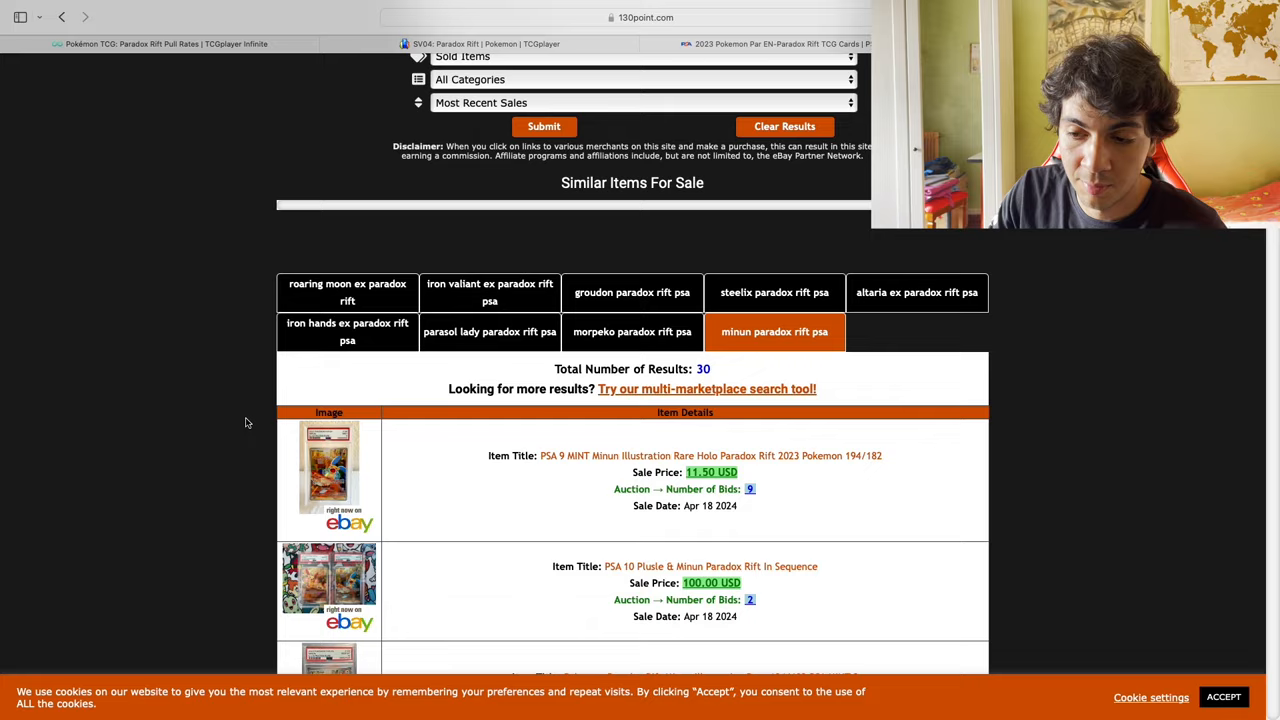
scroll("down", 3)
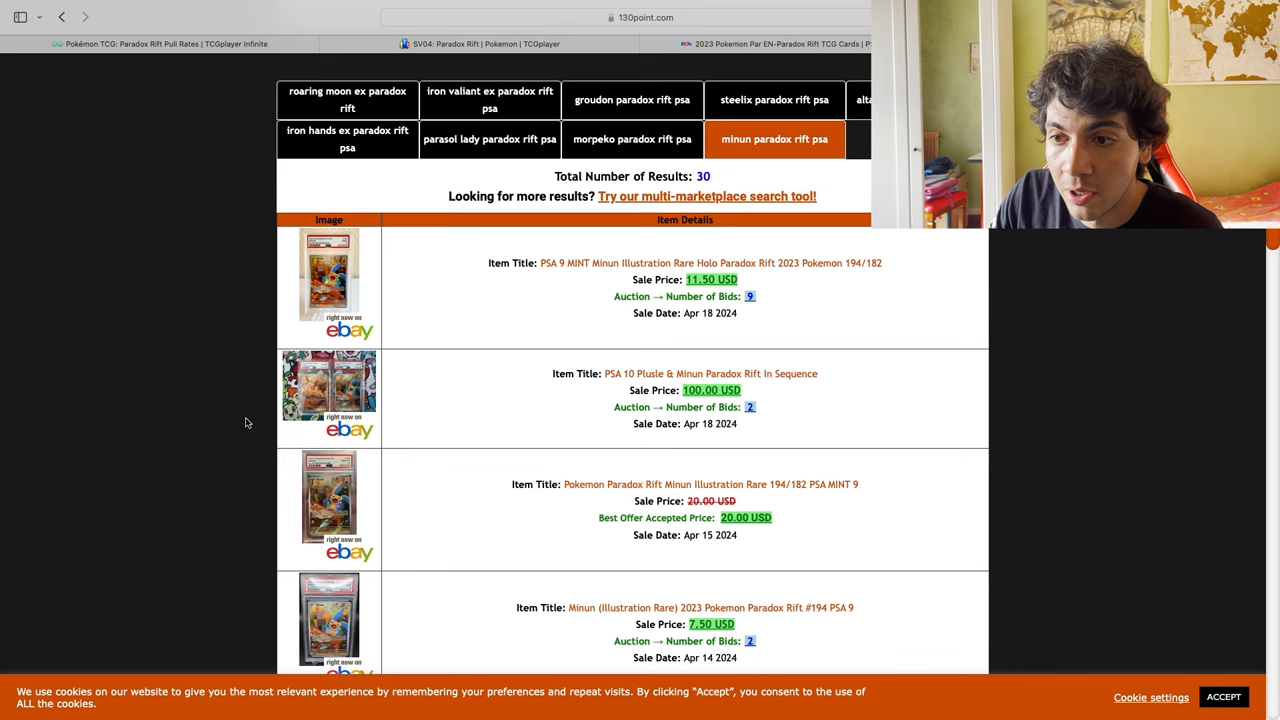
mouse_move(240, 420)
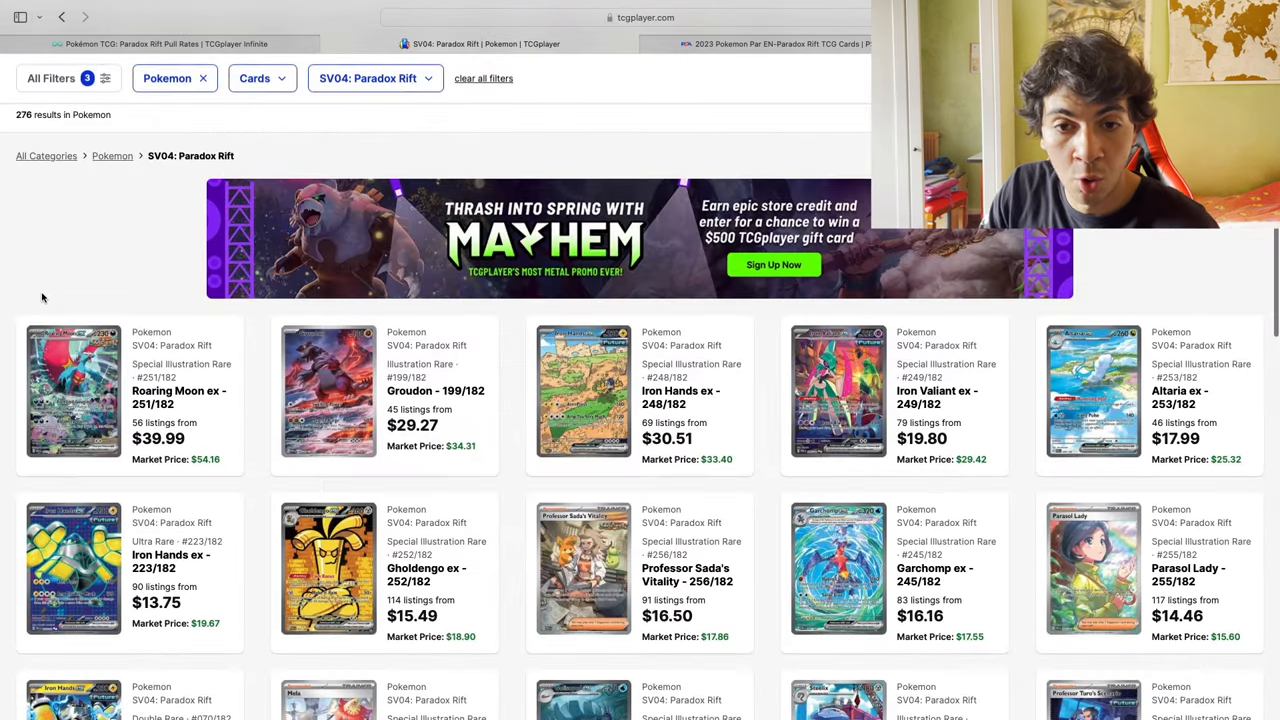
Scroll through the first page of TCGplayer's Paradox Rift card market prices.
scroll("down", 3)
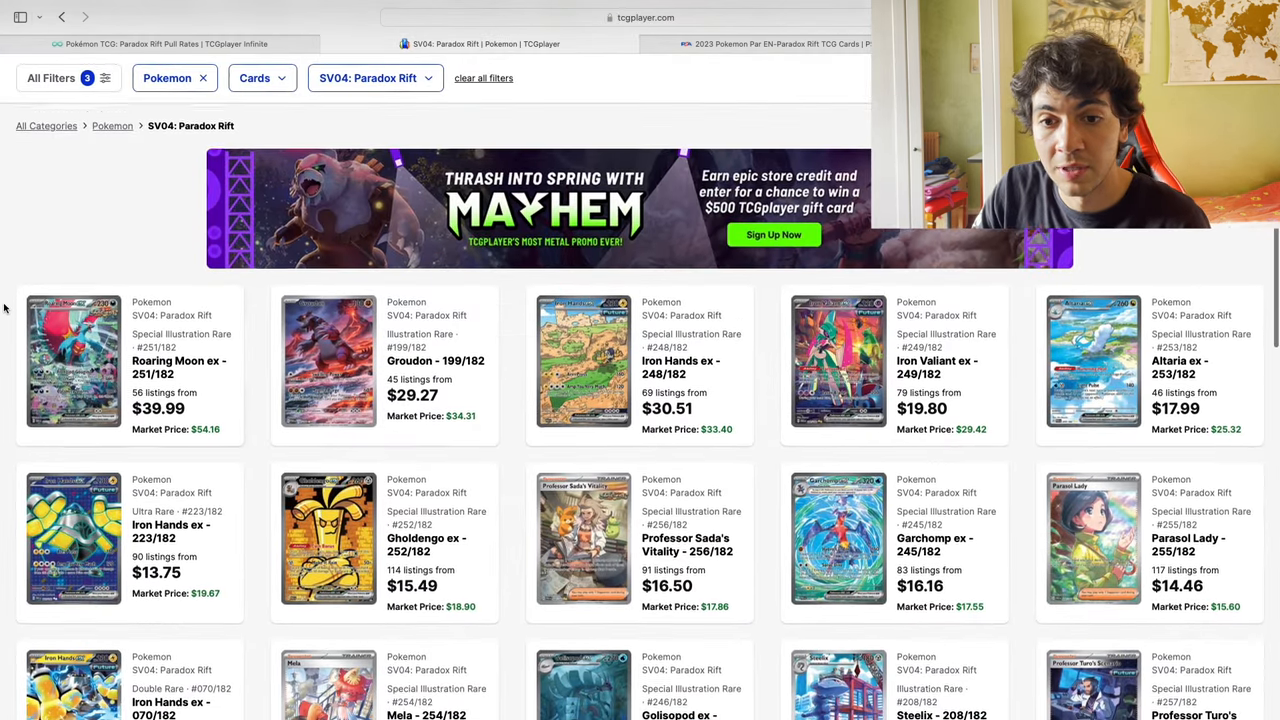
scroll("down", 3)
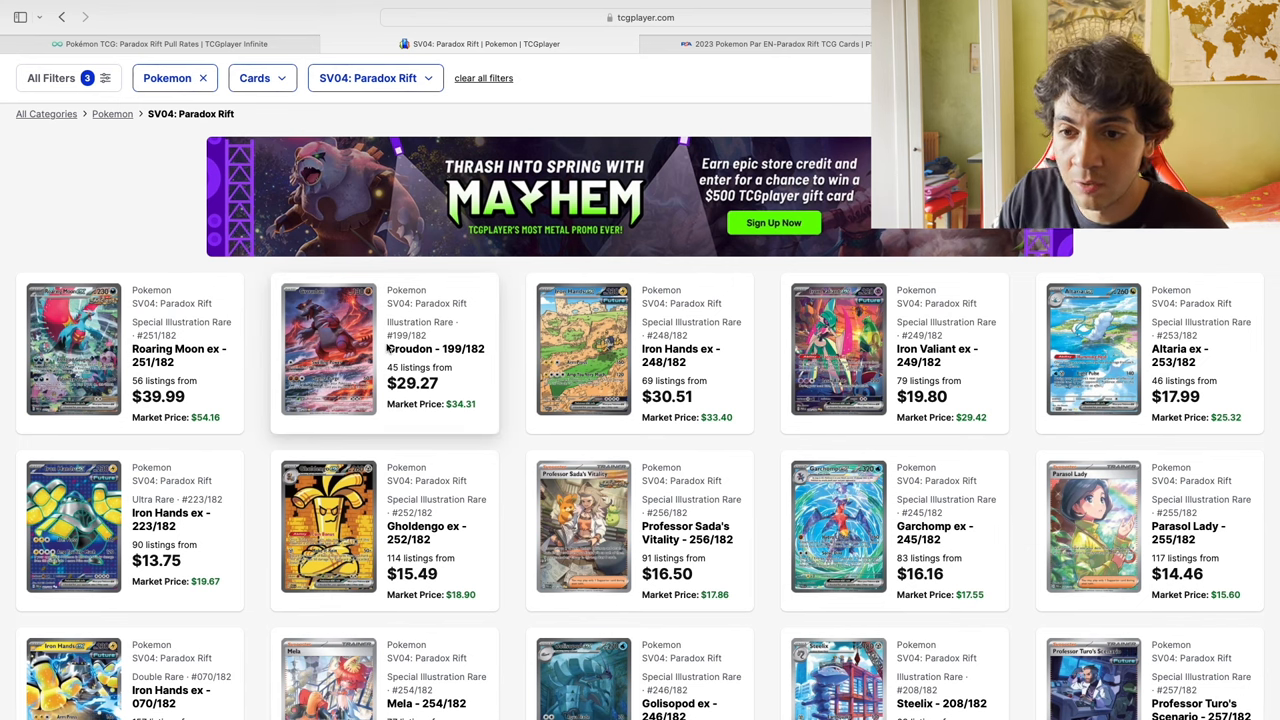
mouse_move(262, 275)
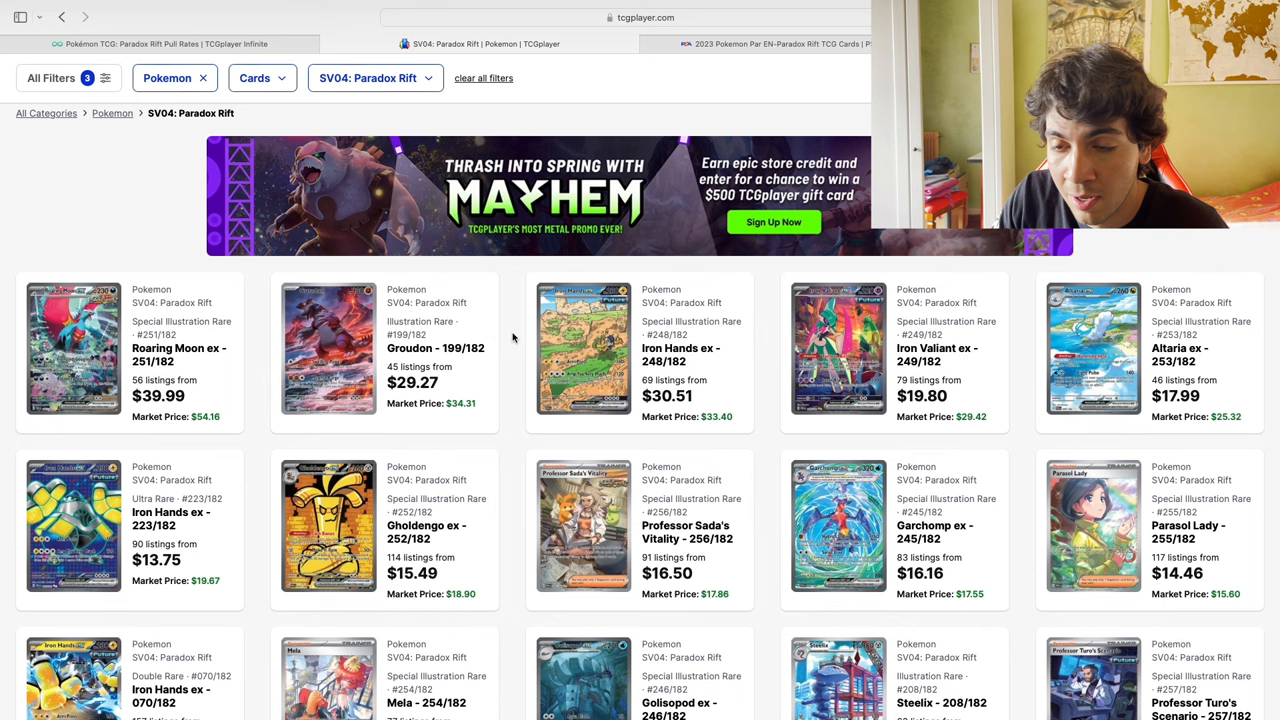
mouse_move(800, 360)
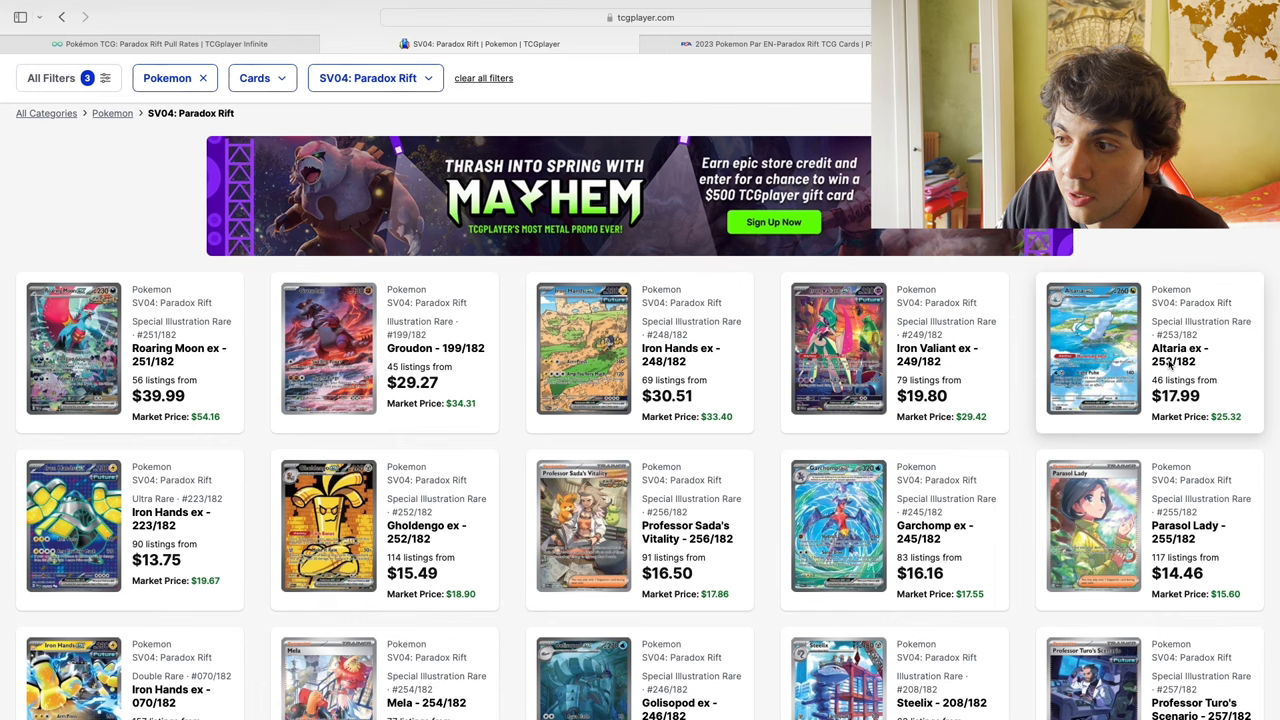
mouse_move(143, 491)
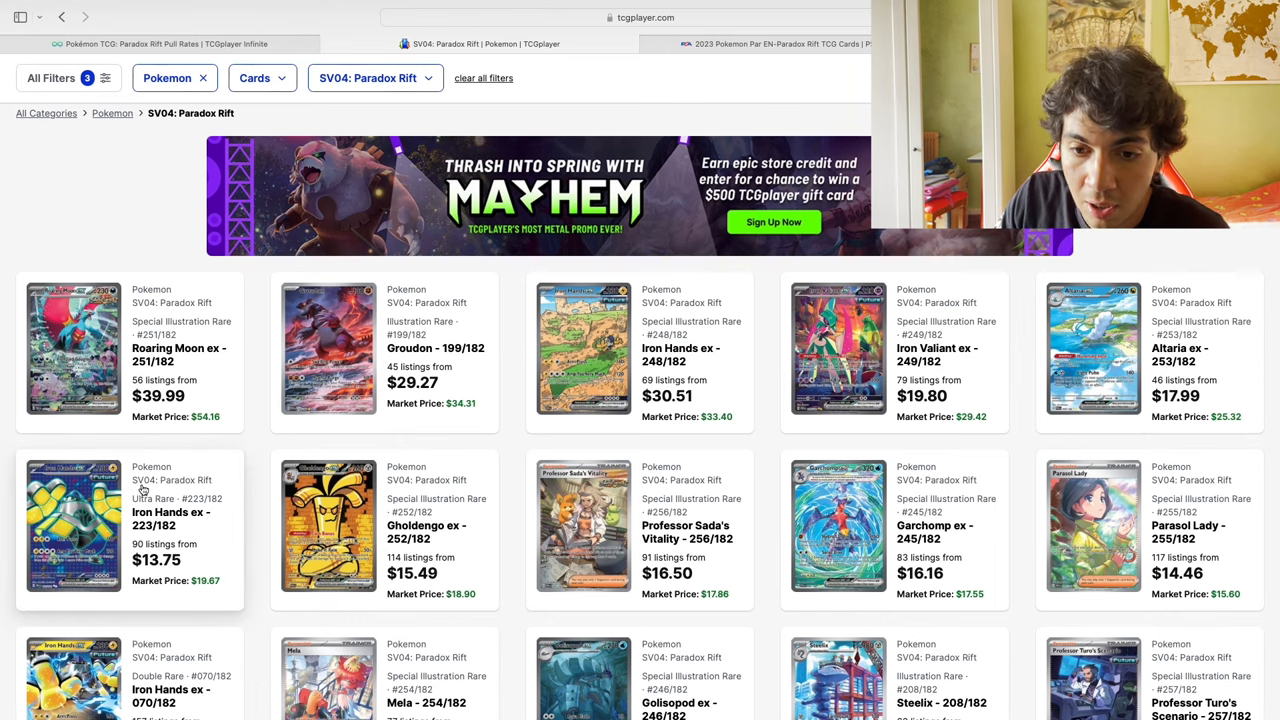
scroll("down", 3)
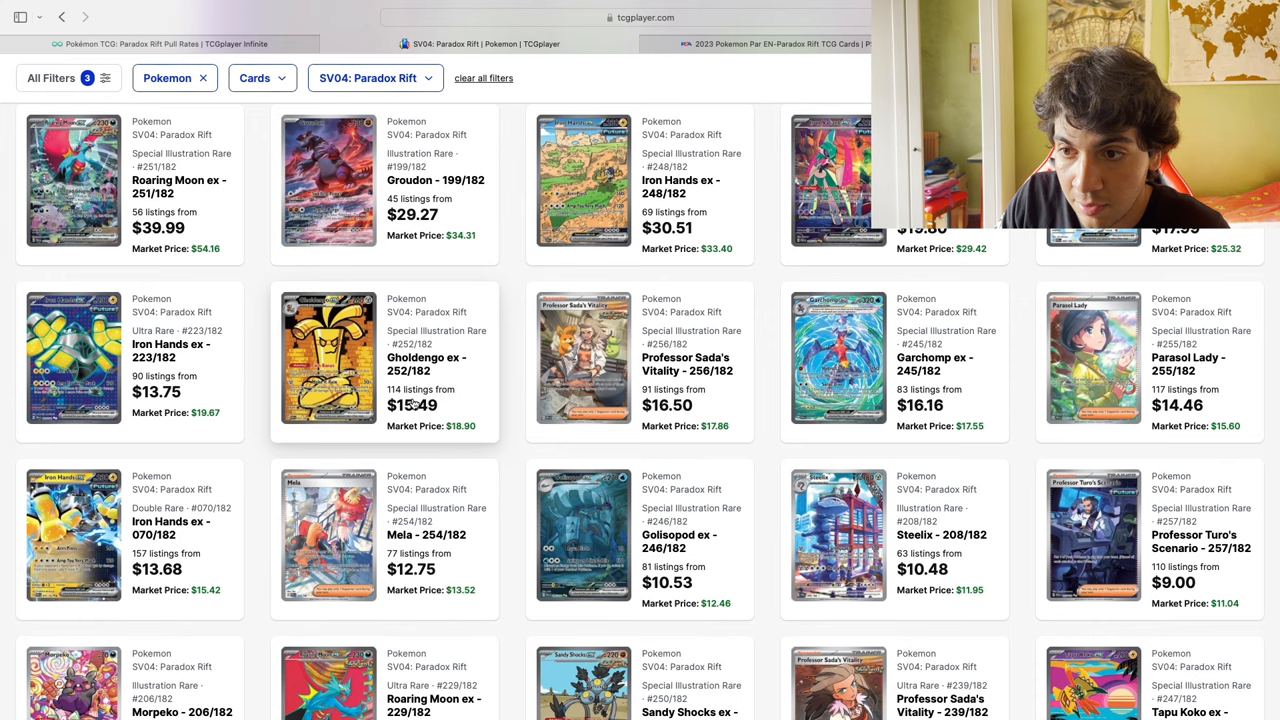
scroll("down", 3)
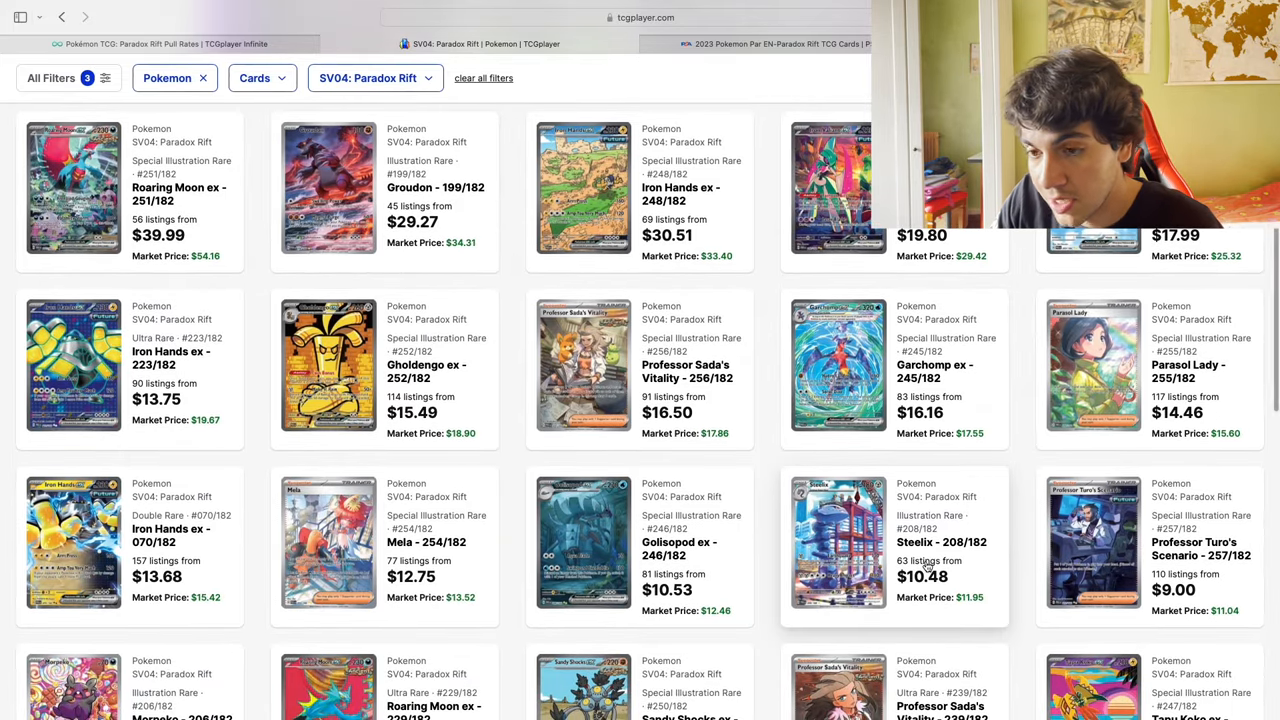
scroll("down", 3)
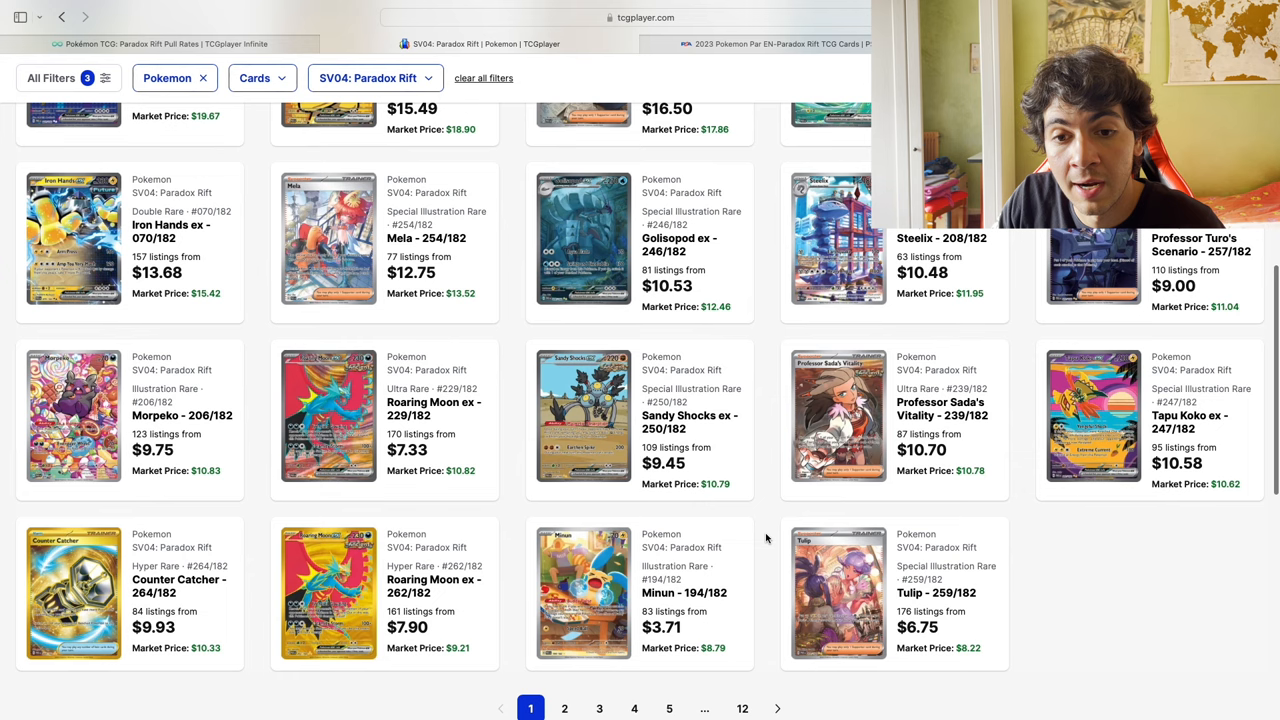
mouse_move(487, 540)
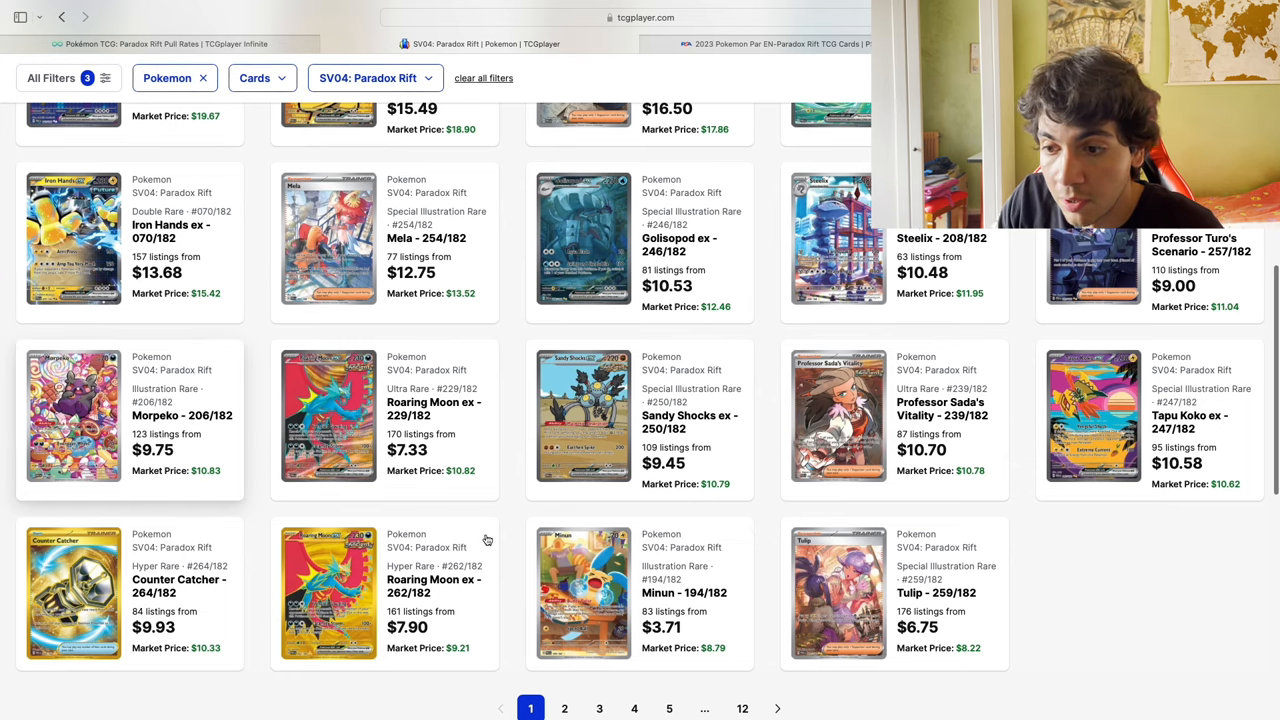
scroll("up", 3)
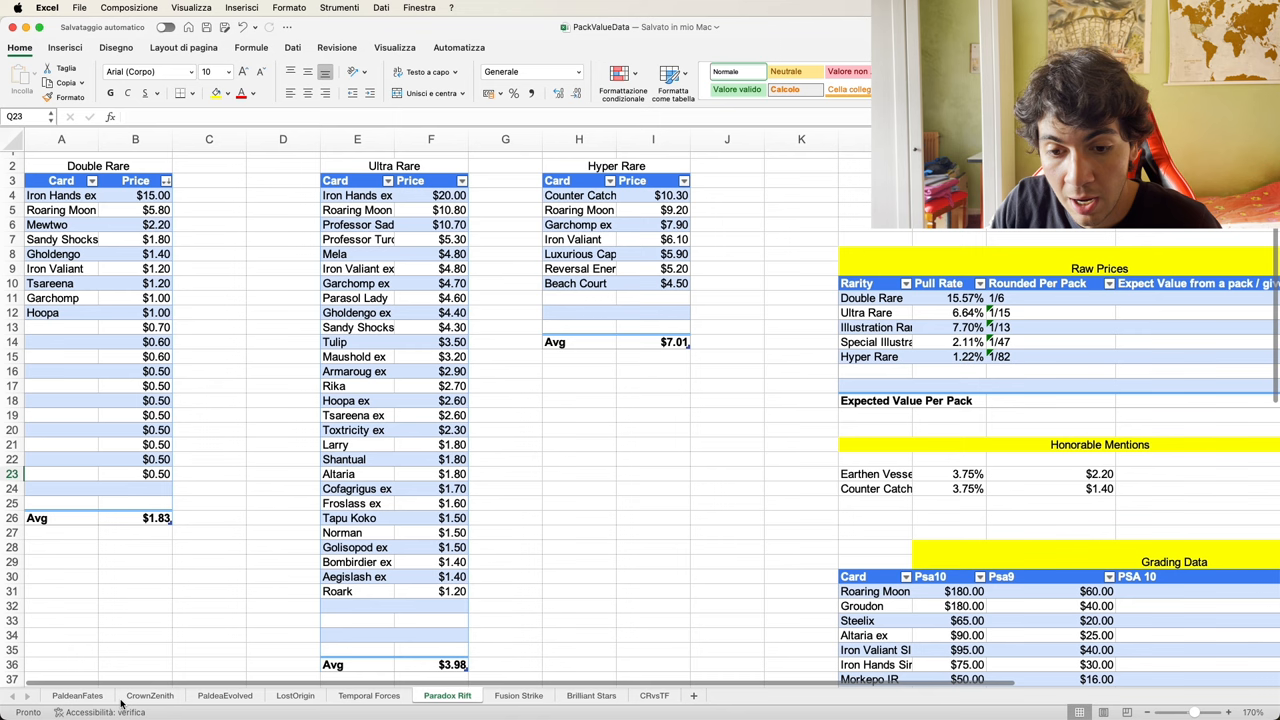
mouse_move(290, 700)
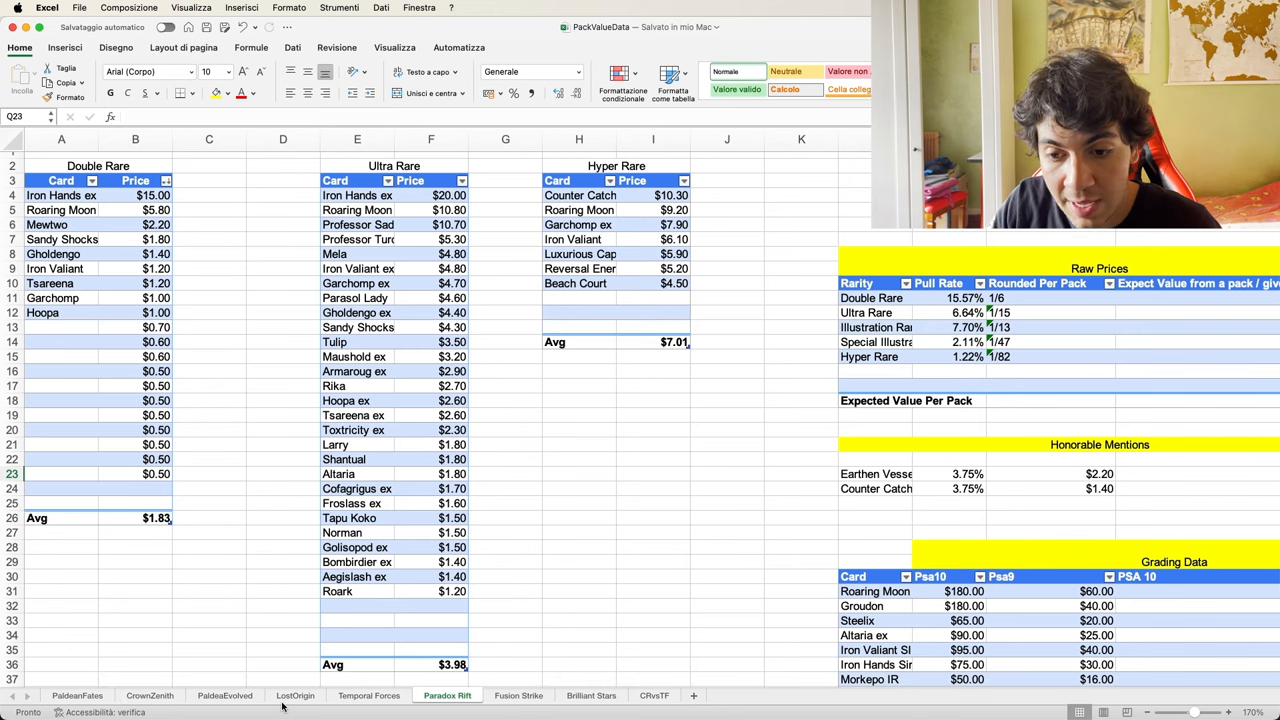
Return to the PackValueData workbook and show the Paradox Rift sheet.
left_click(372, 695)
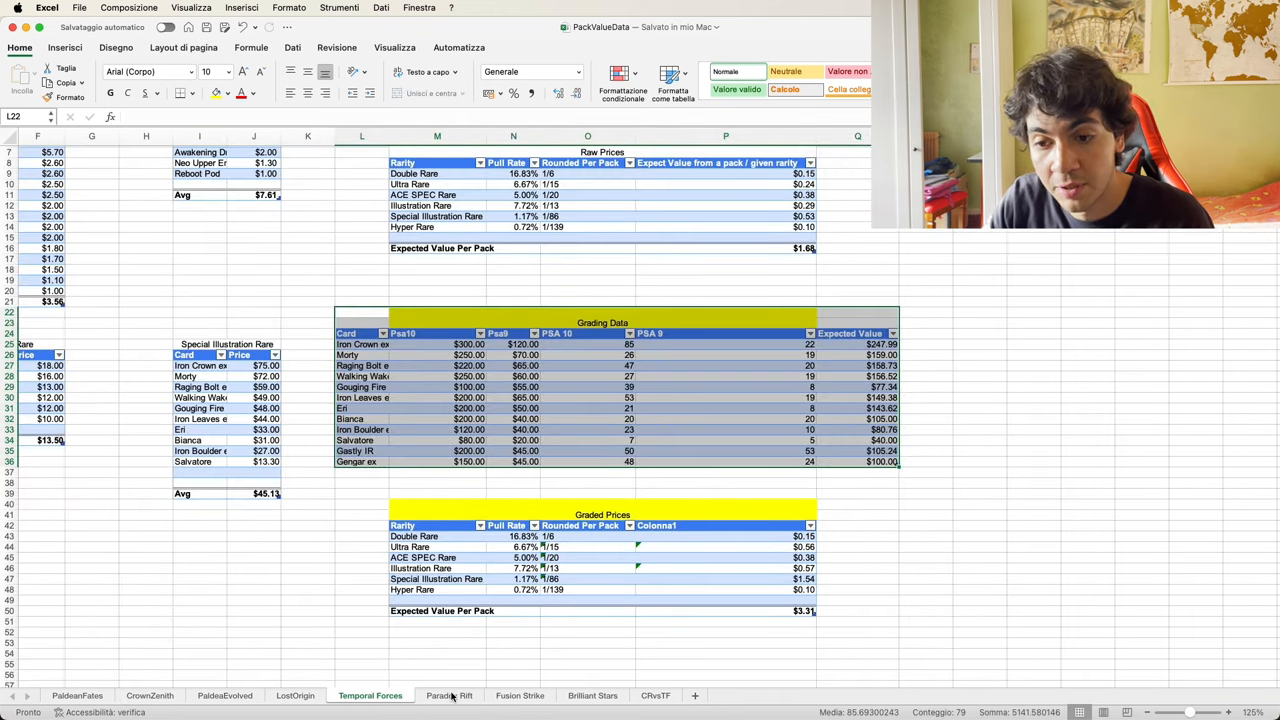
left_click(449, 695)
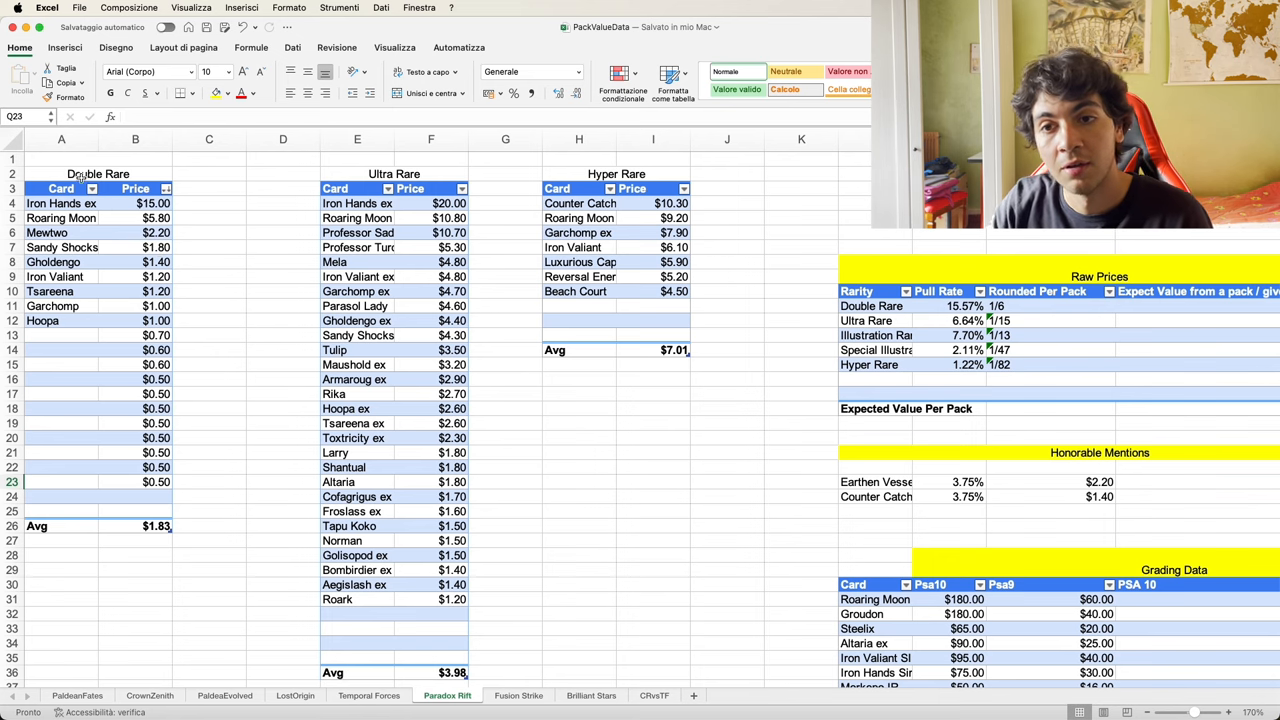
scroll("down", 3)
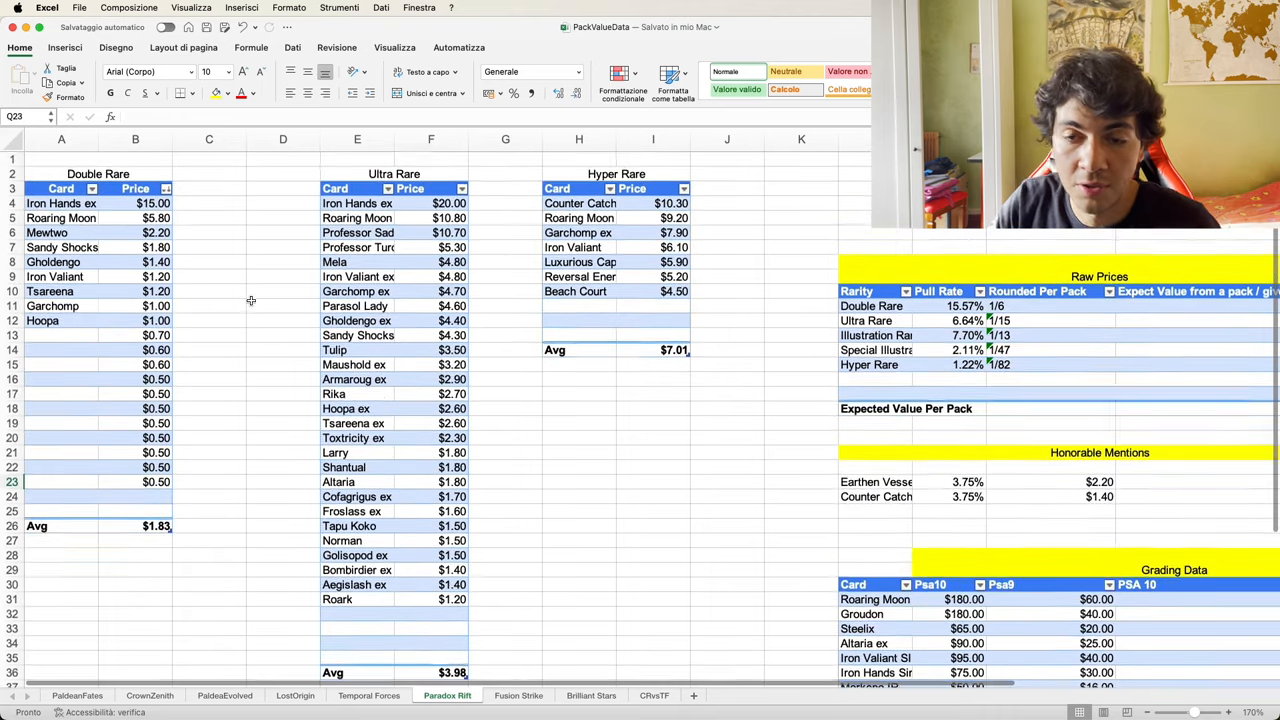
scroll("down", 3)
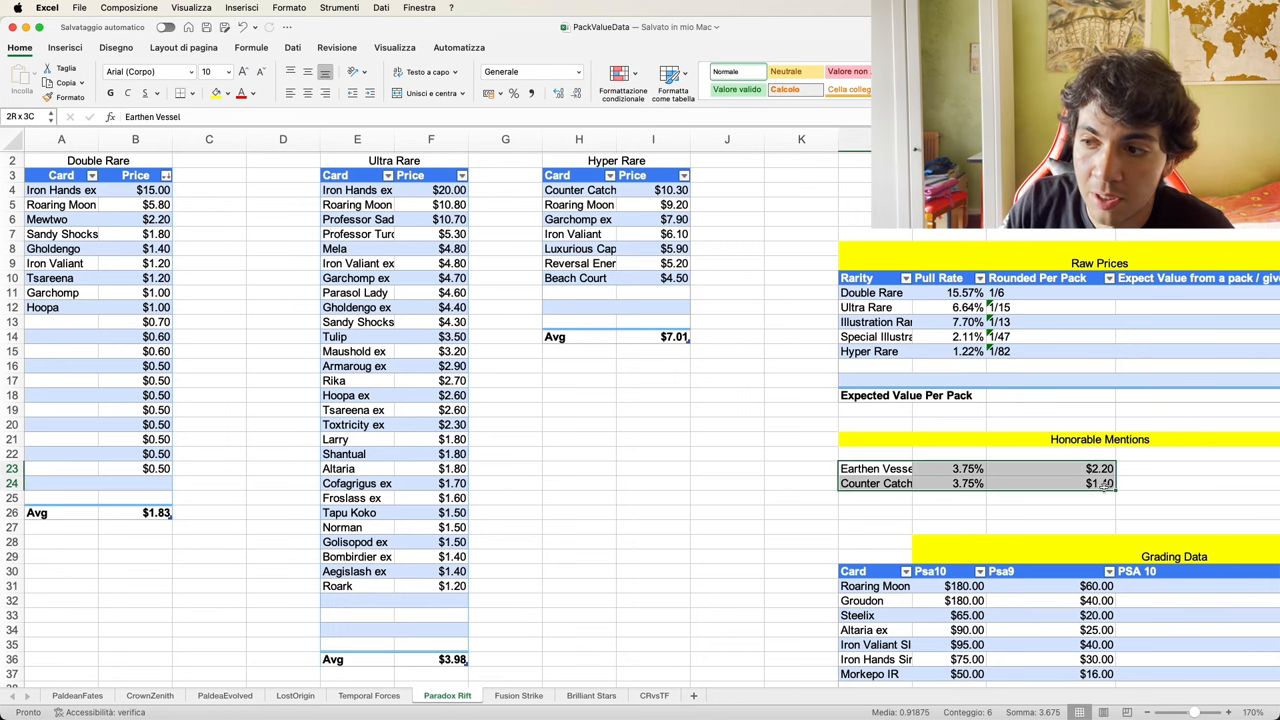
left_click(727, 483)
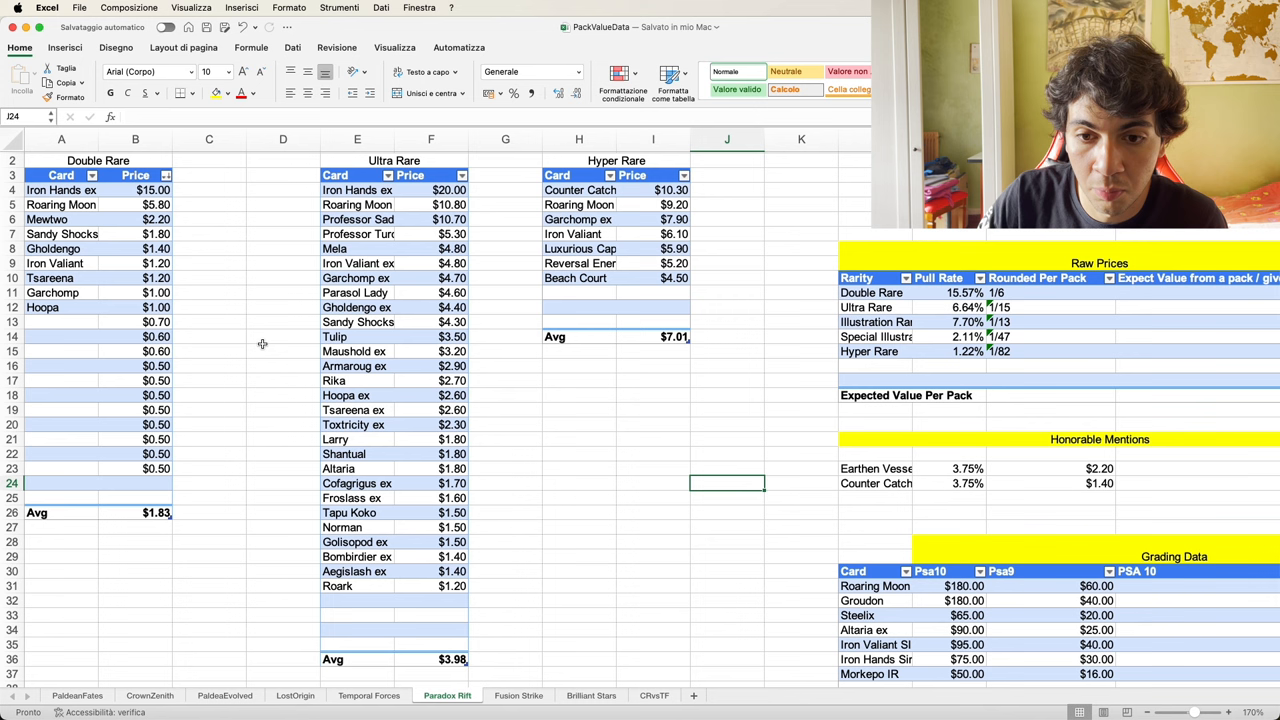
mouse_move(234, 514)
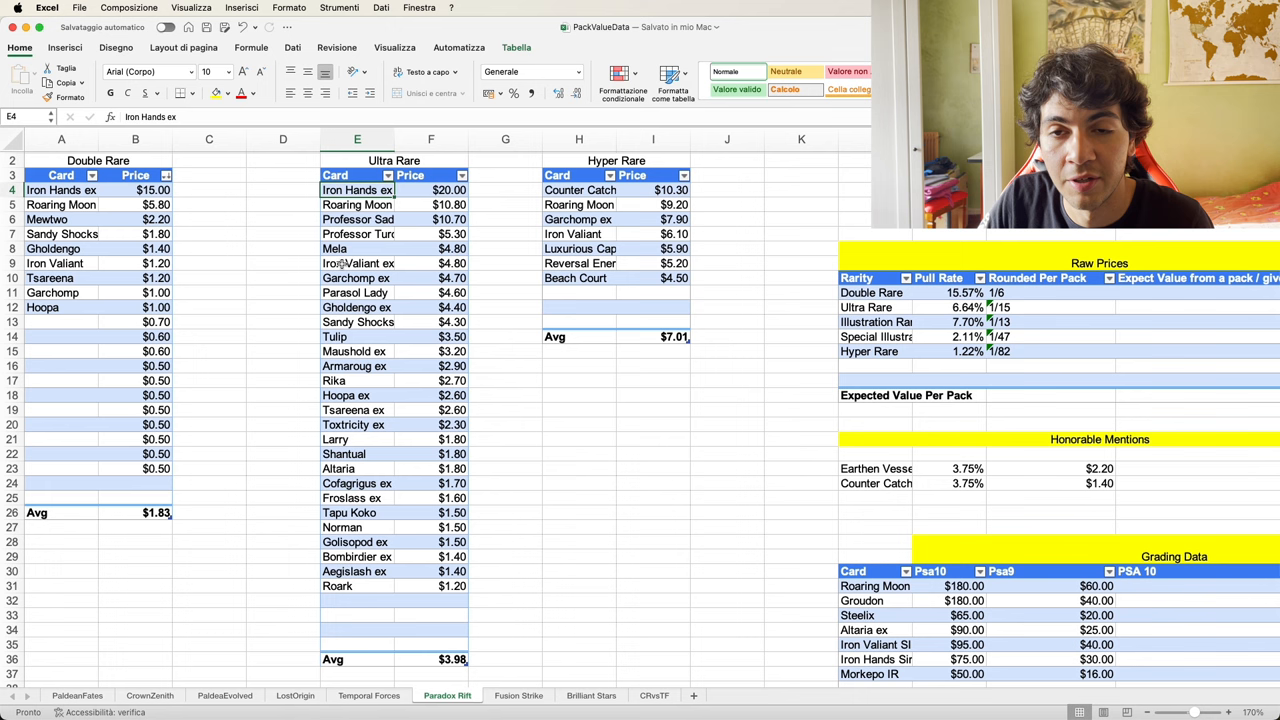
left_click(357, 263)
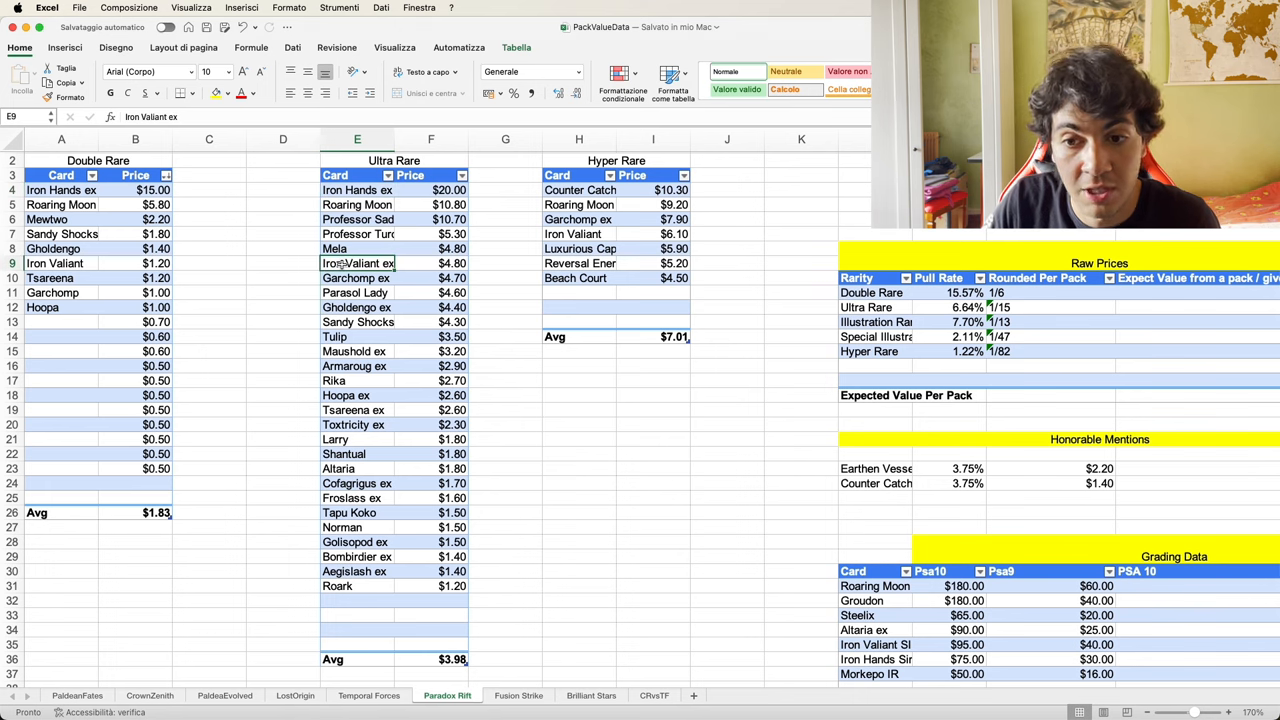
left_click(356, 439)
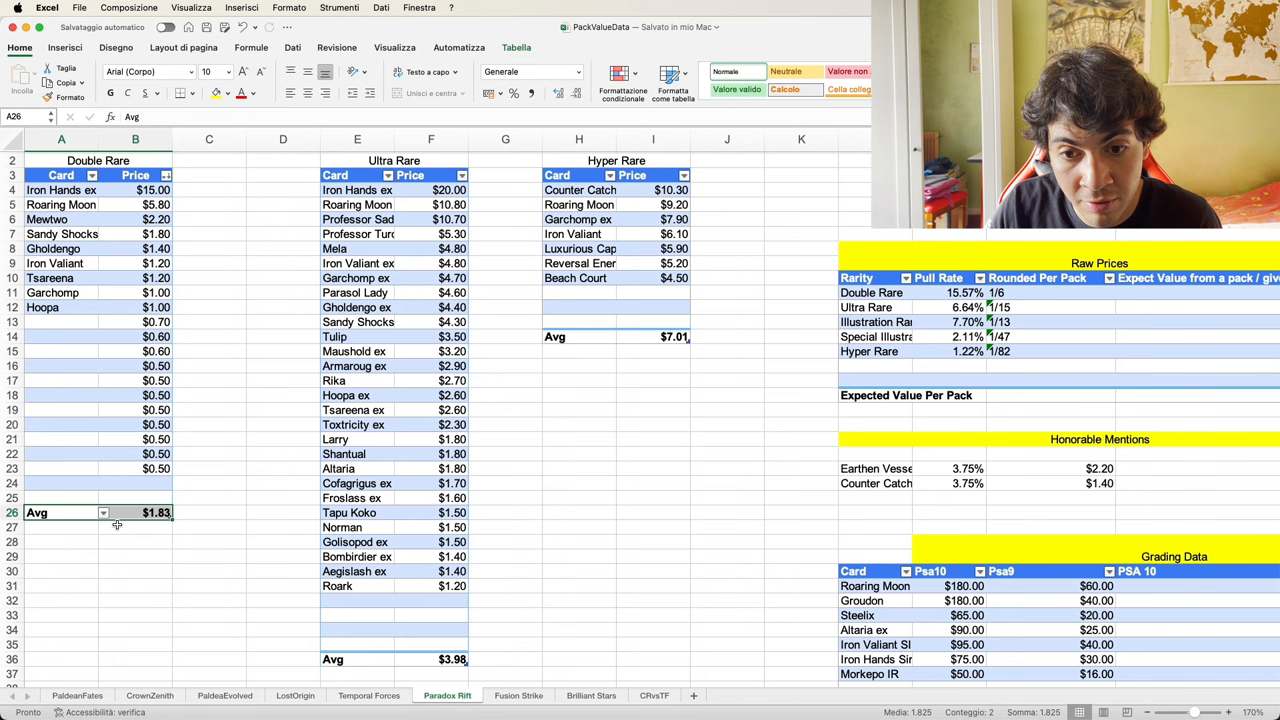
mouse_move(168, 474)
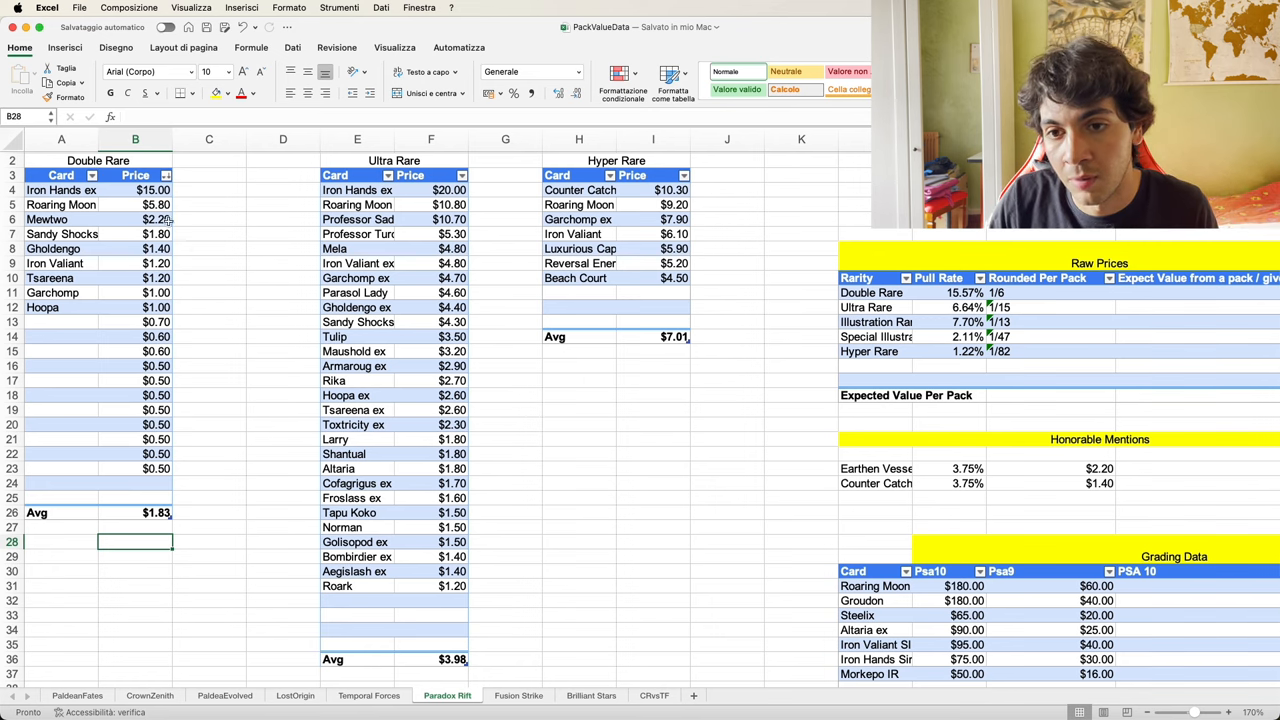
Inspect Raw Prices pull rates and expected values for Illustration, Hyper (1/82) and Double Rare rows.
scroll("right", 3)
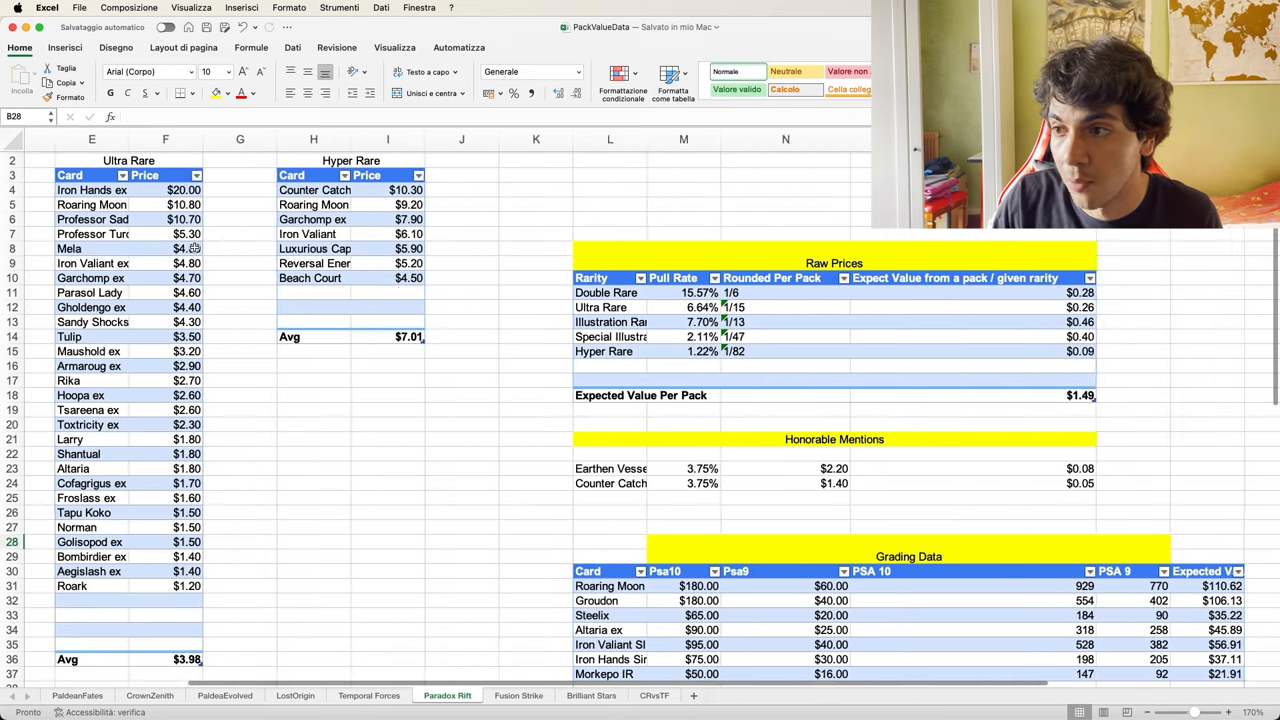
scroll("right", 3)
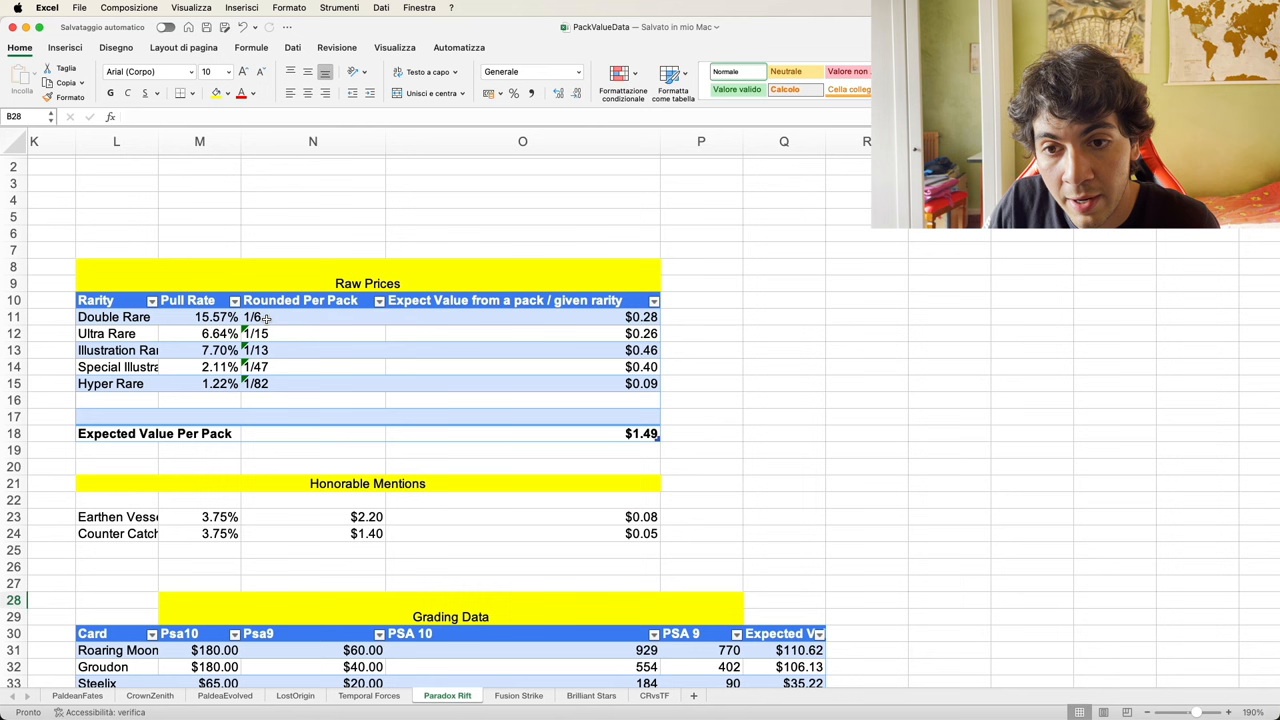
left_click(115, 333)
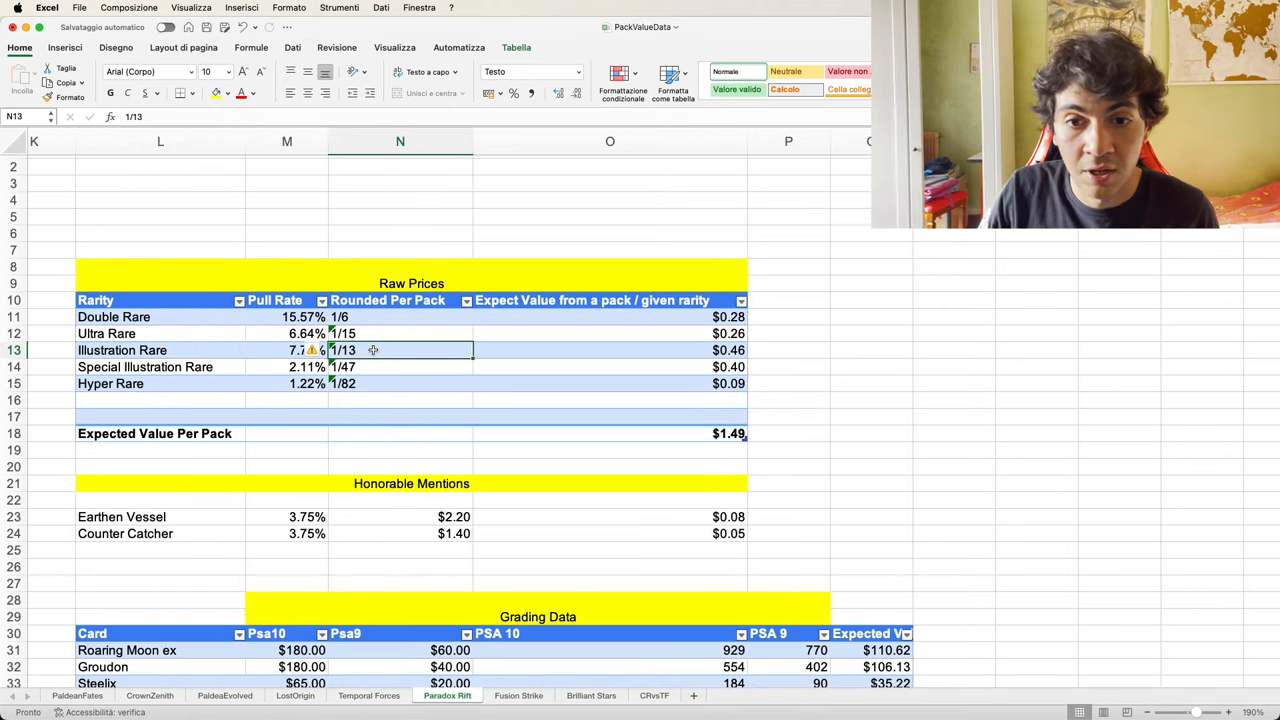
left_click(145, 367)
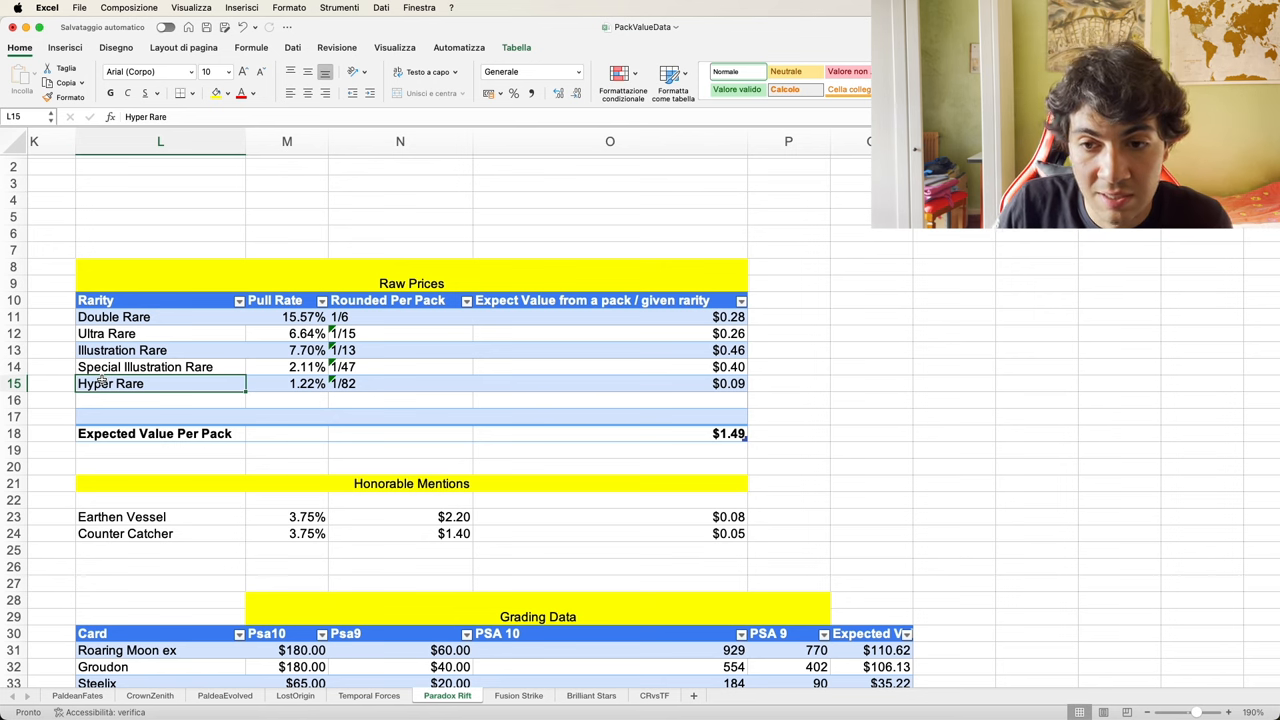
left_click(400, 383)
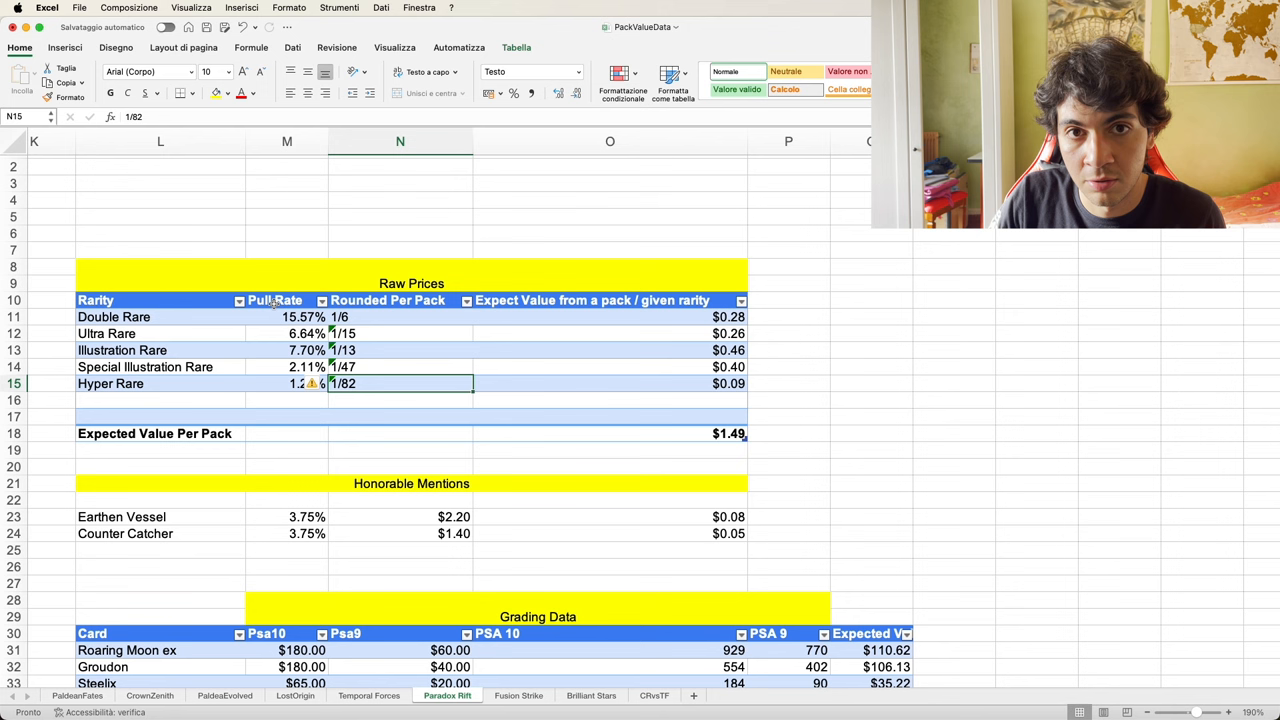
left_click(290, 317)
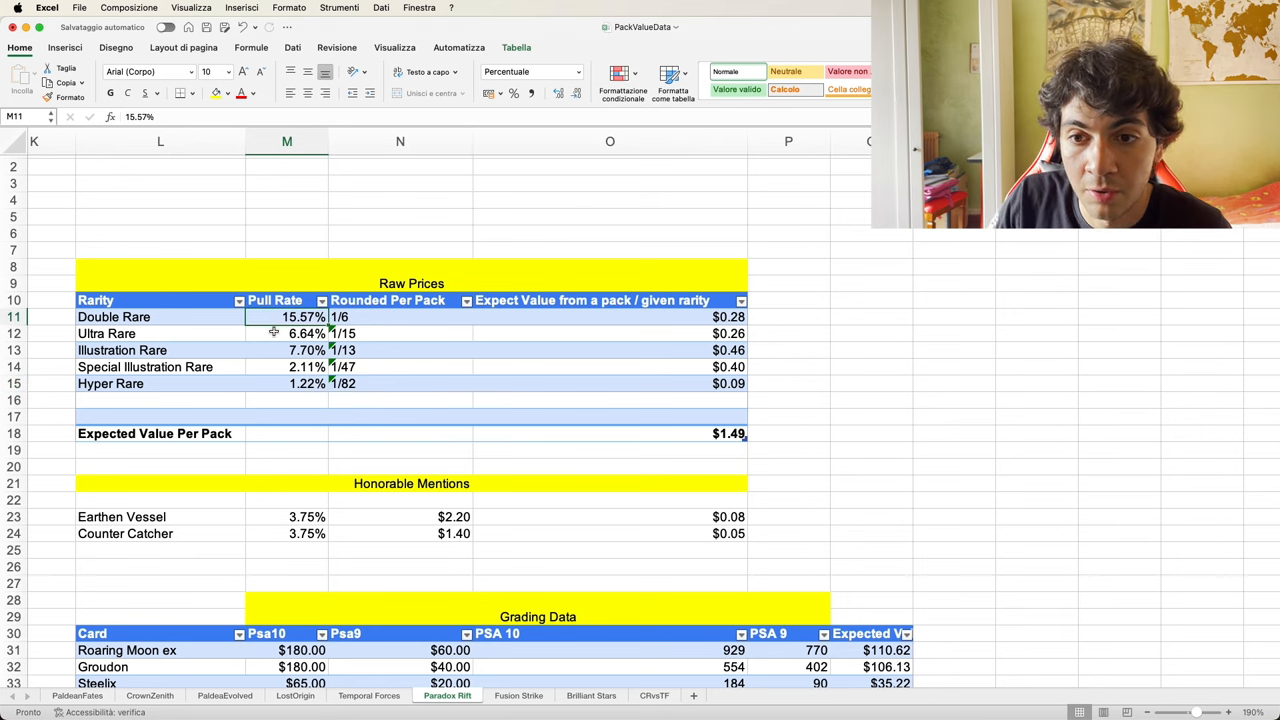
left_click(610, 317)
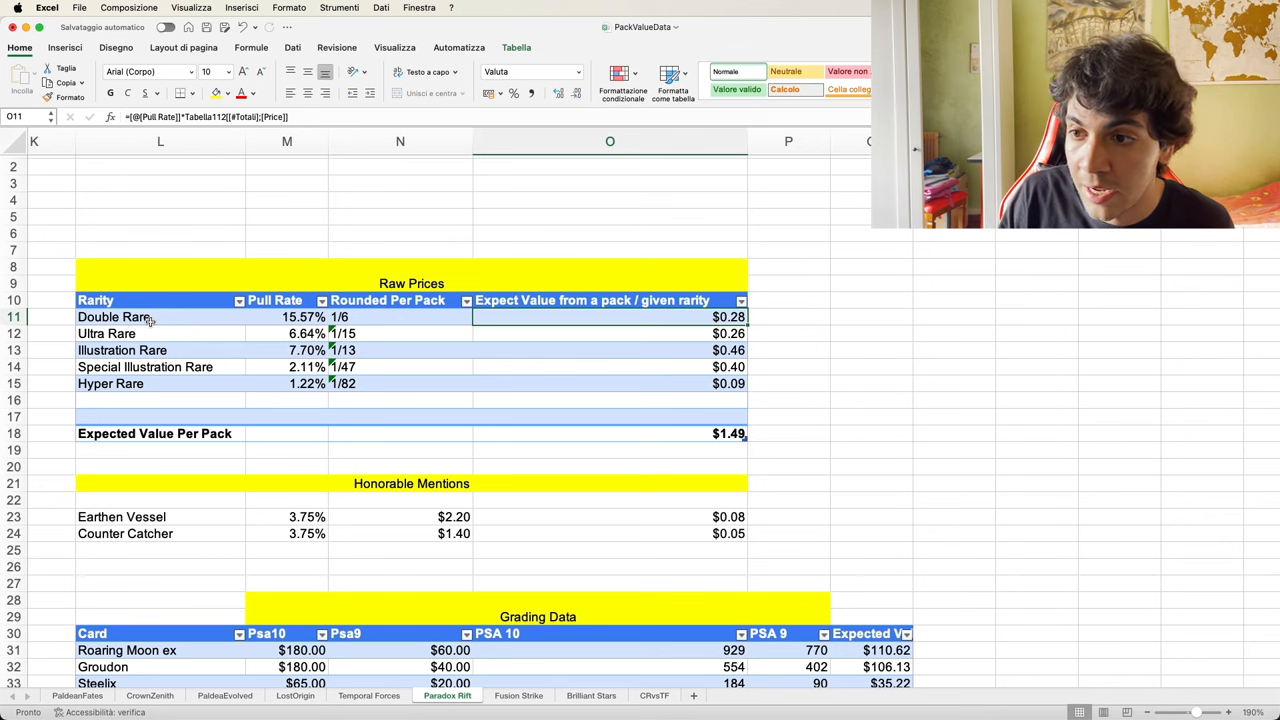
double_click(610, 317)
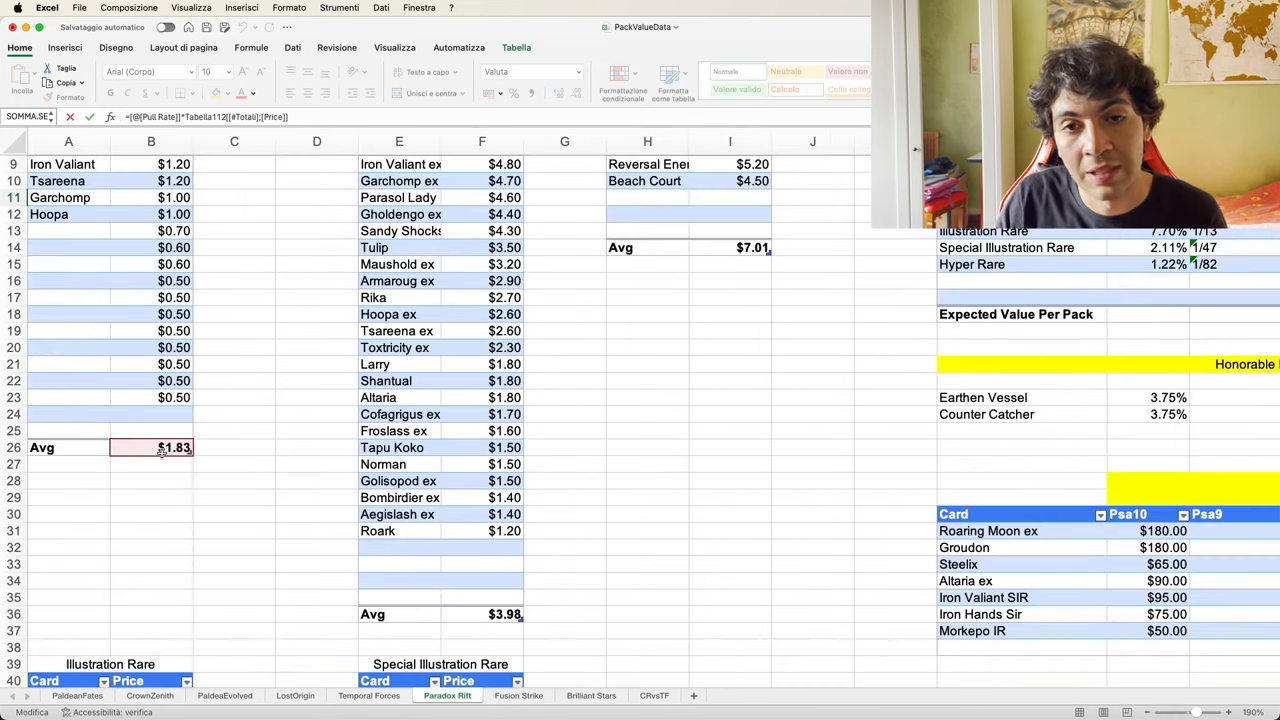
scroll("right", 3)
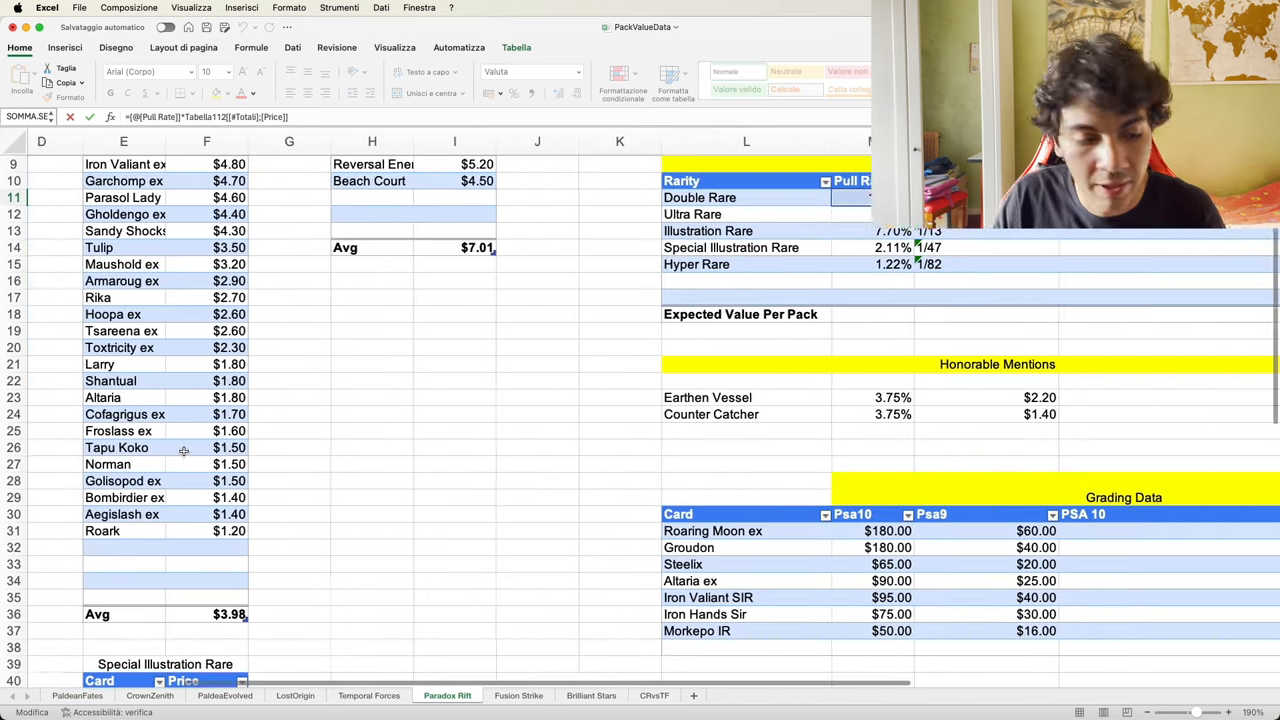
scroll("right", 3)
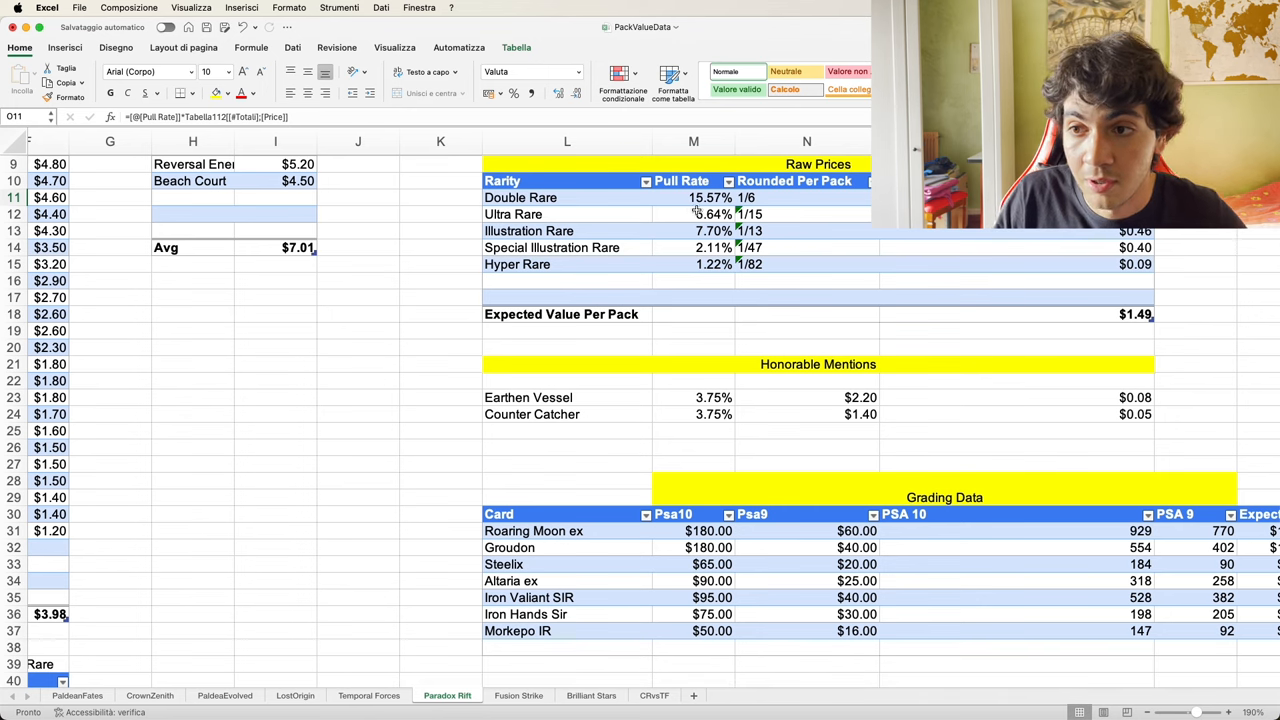
scroll("right", 3)
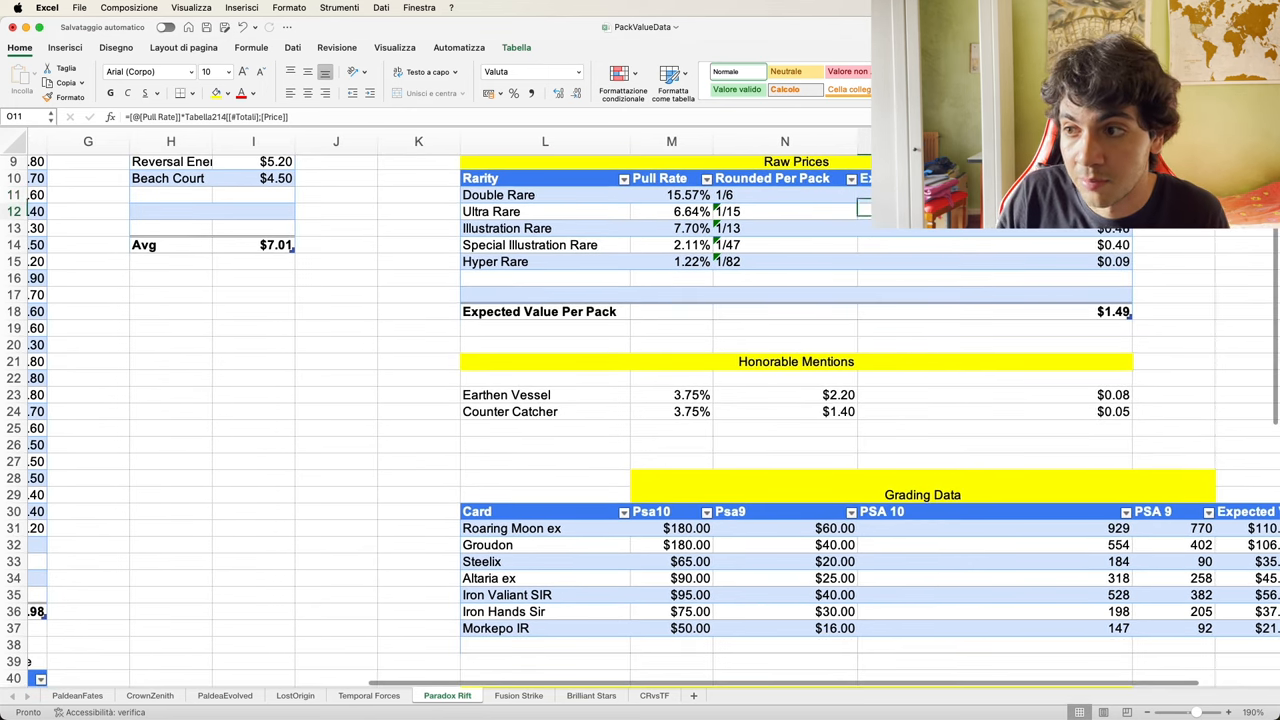
left_click(545, 211)
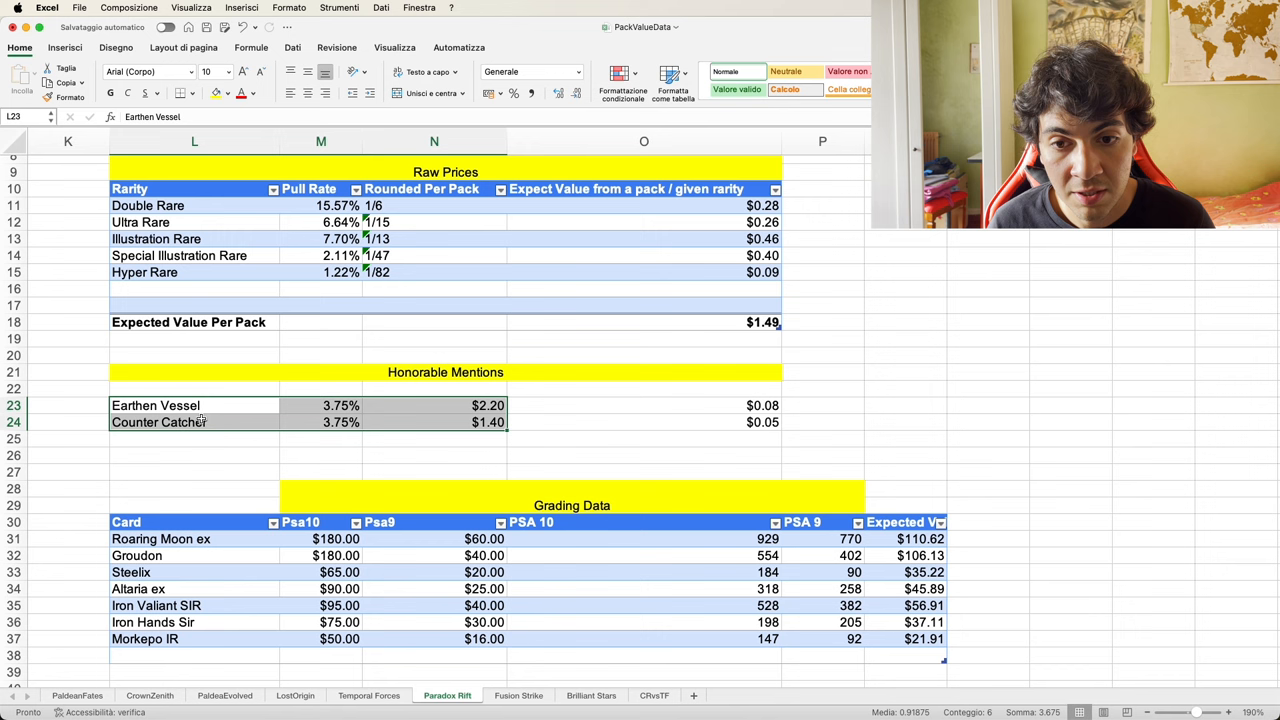
mouse_move(320, 405)
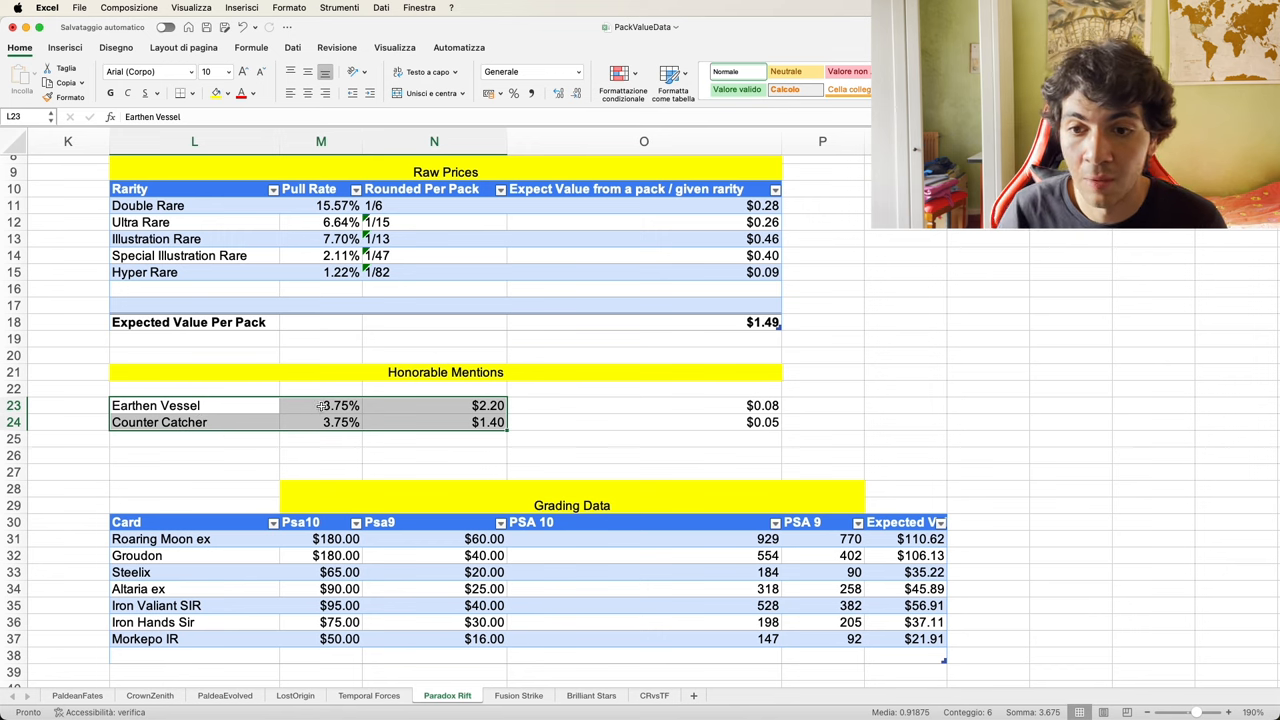
left_click(320, 405)
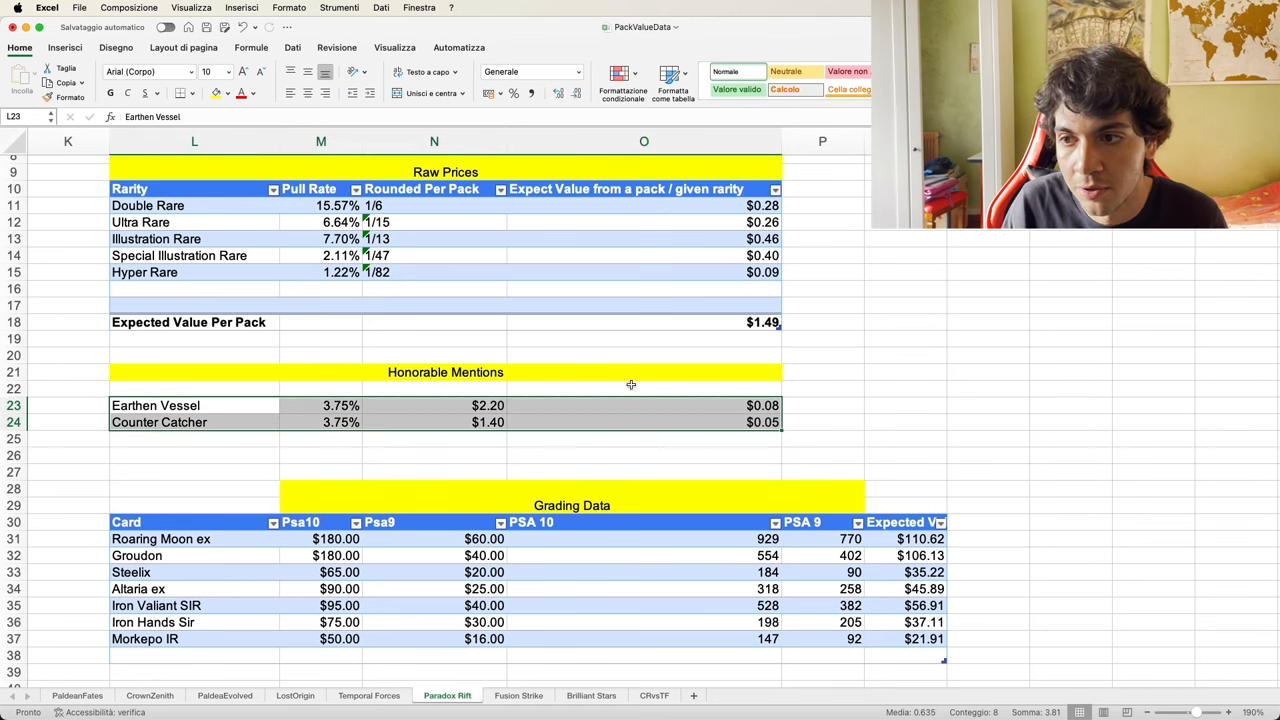
left_click(644, 322)
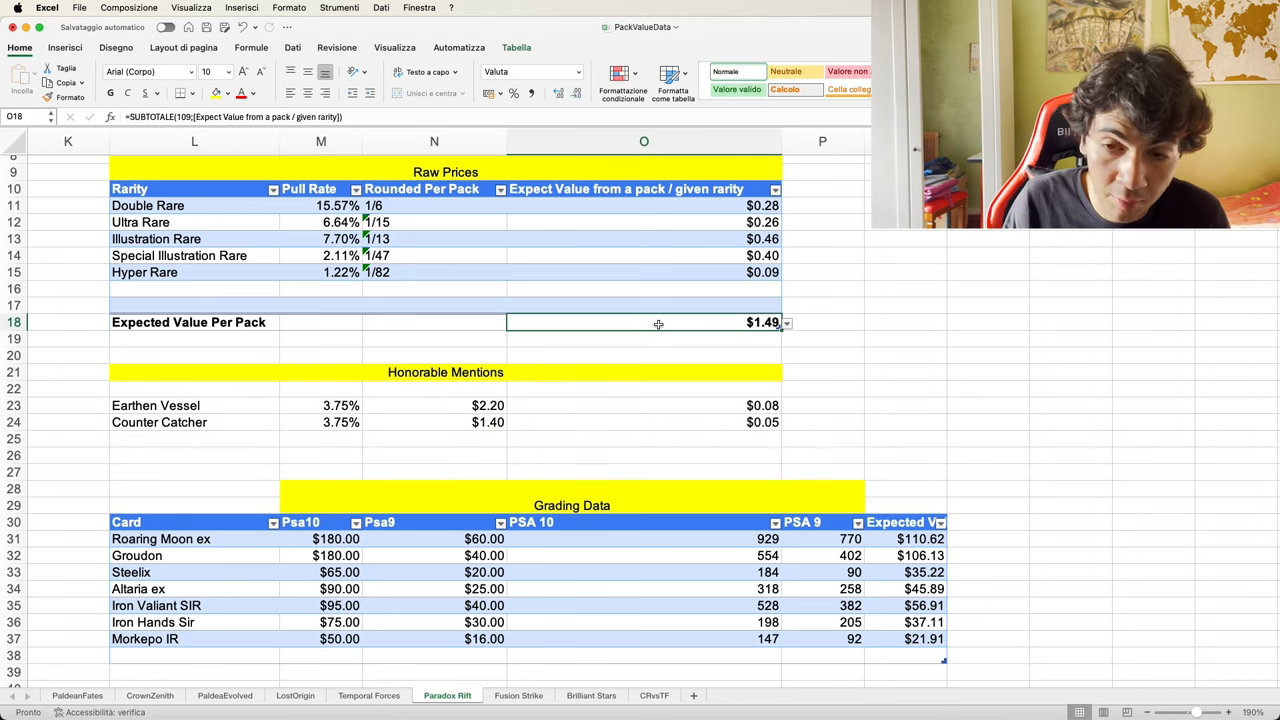
mouse_move(674, 410)
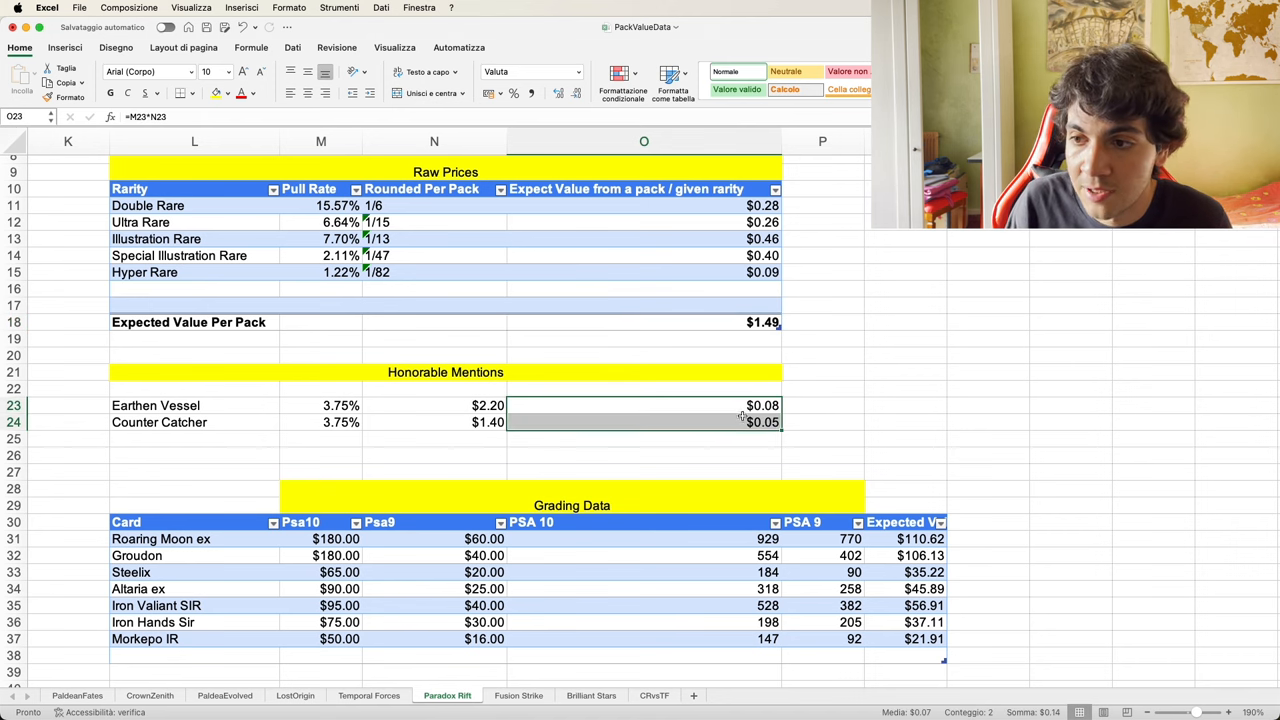
mouse_move(674, 402)
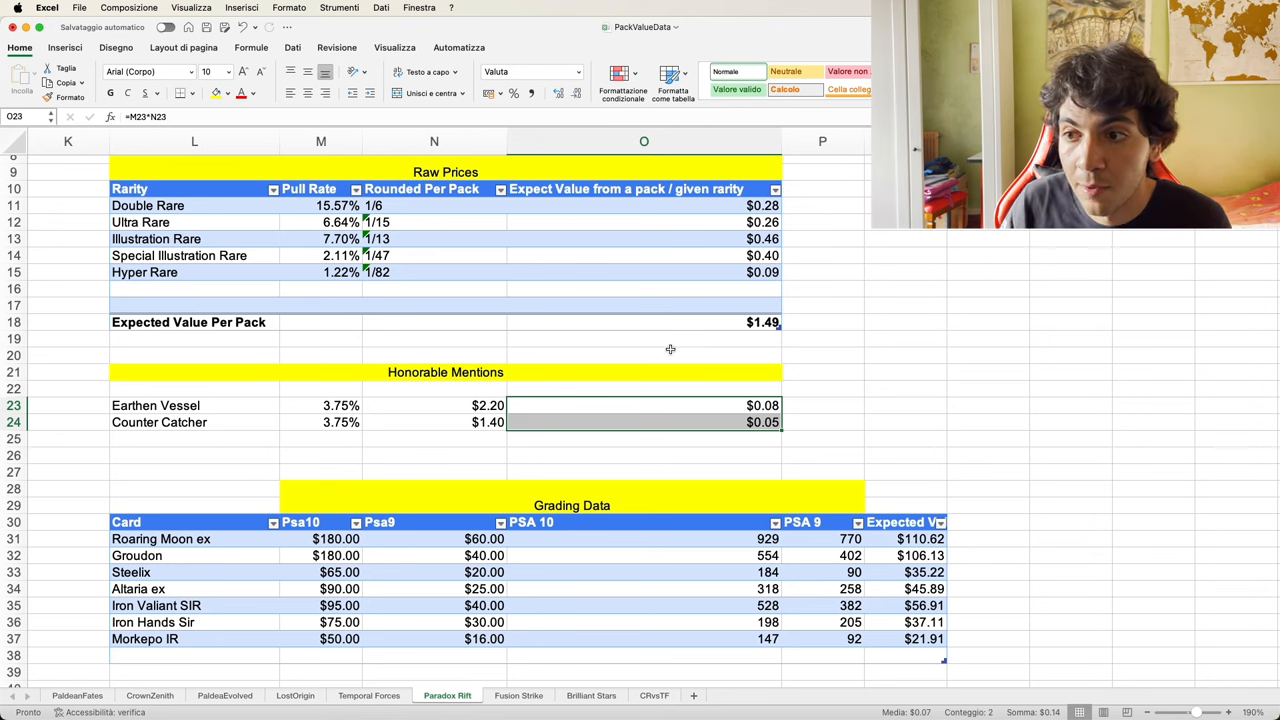
left_click(644, 322)
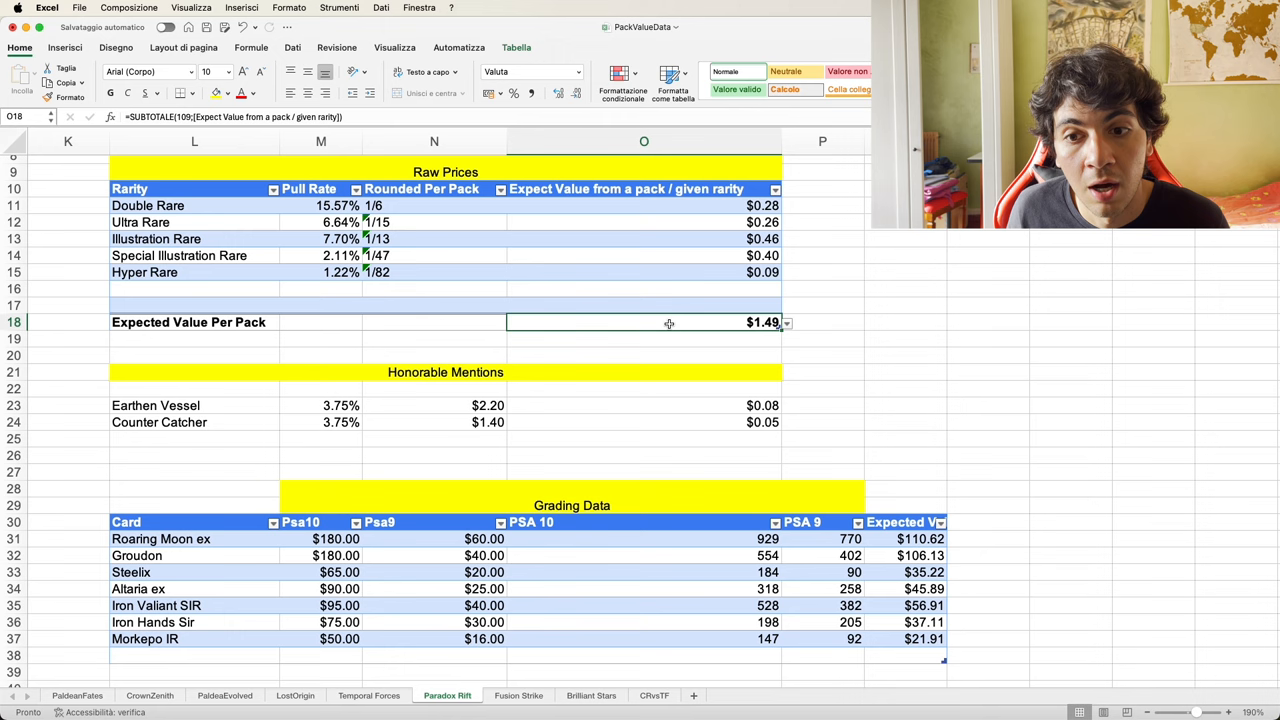
Scroll down to the Grading Data and PSA PRICES tables and select the graded card names.
scroll("down", 3)
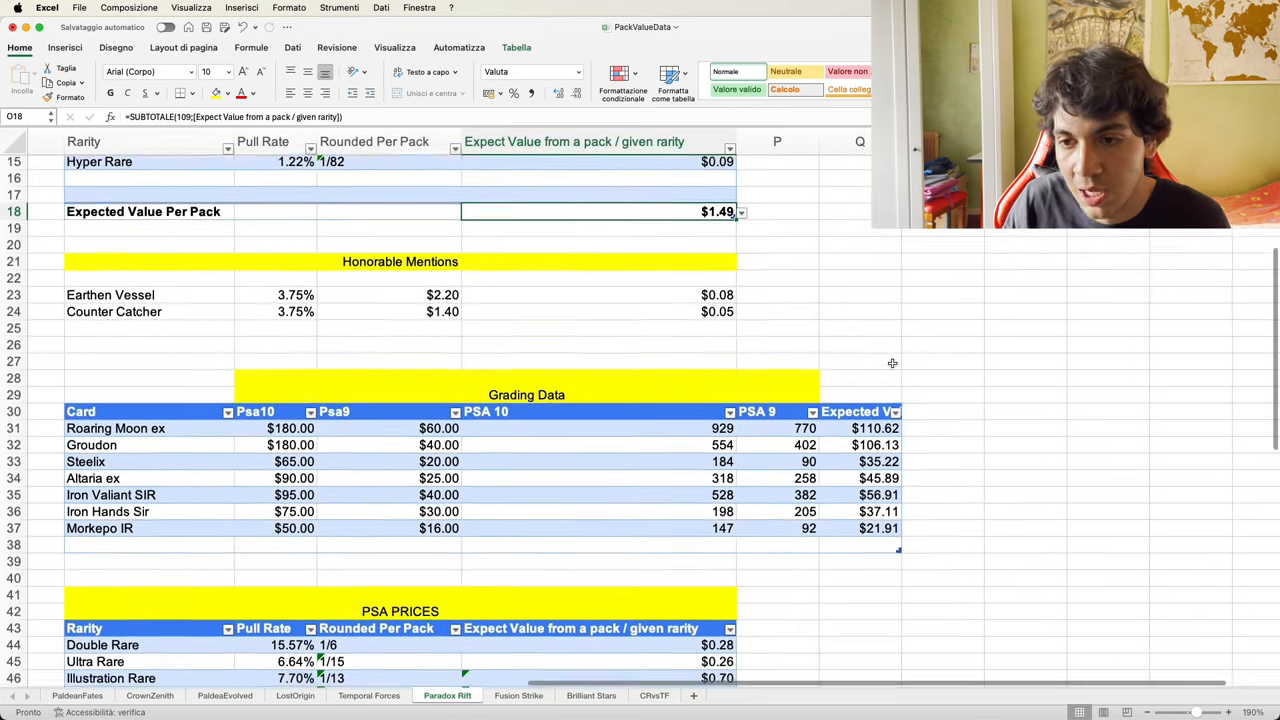
scroll("down", 3)
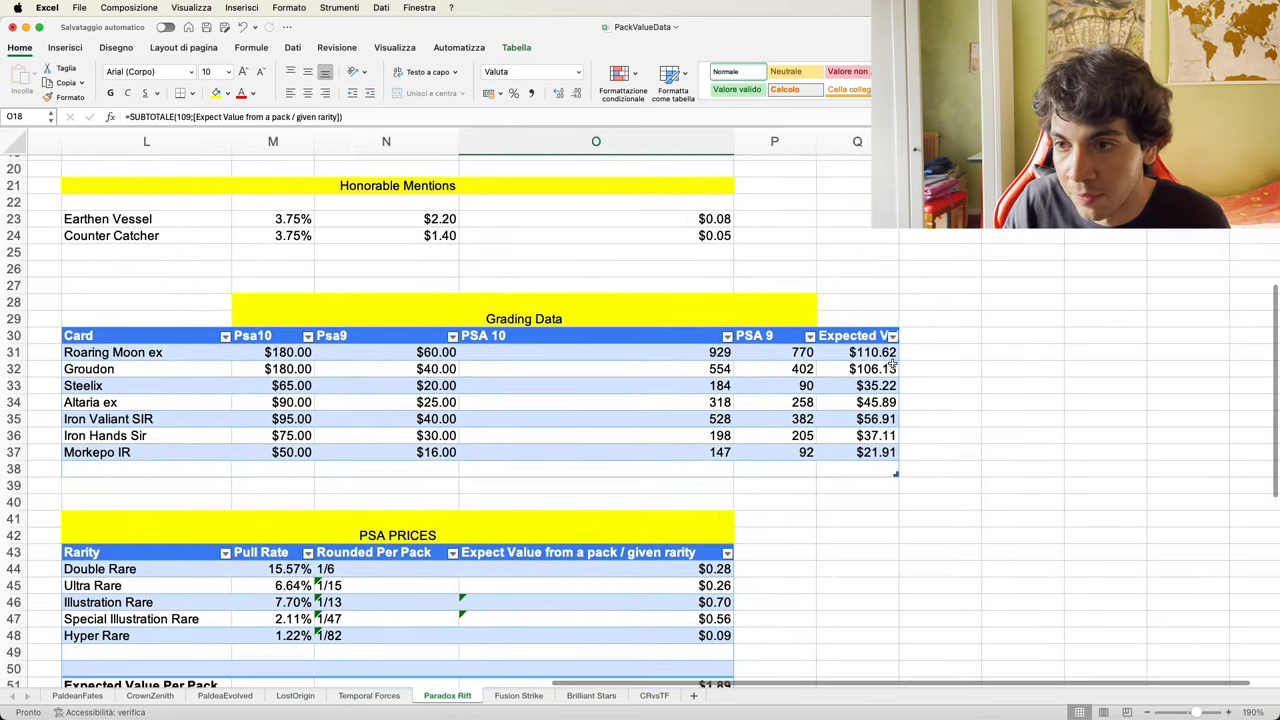
scroll("down", 3)
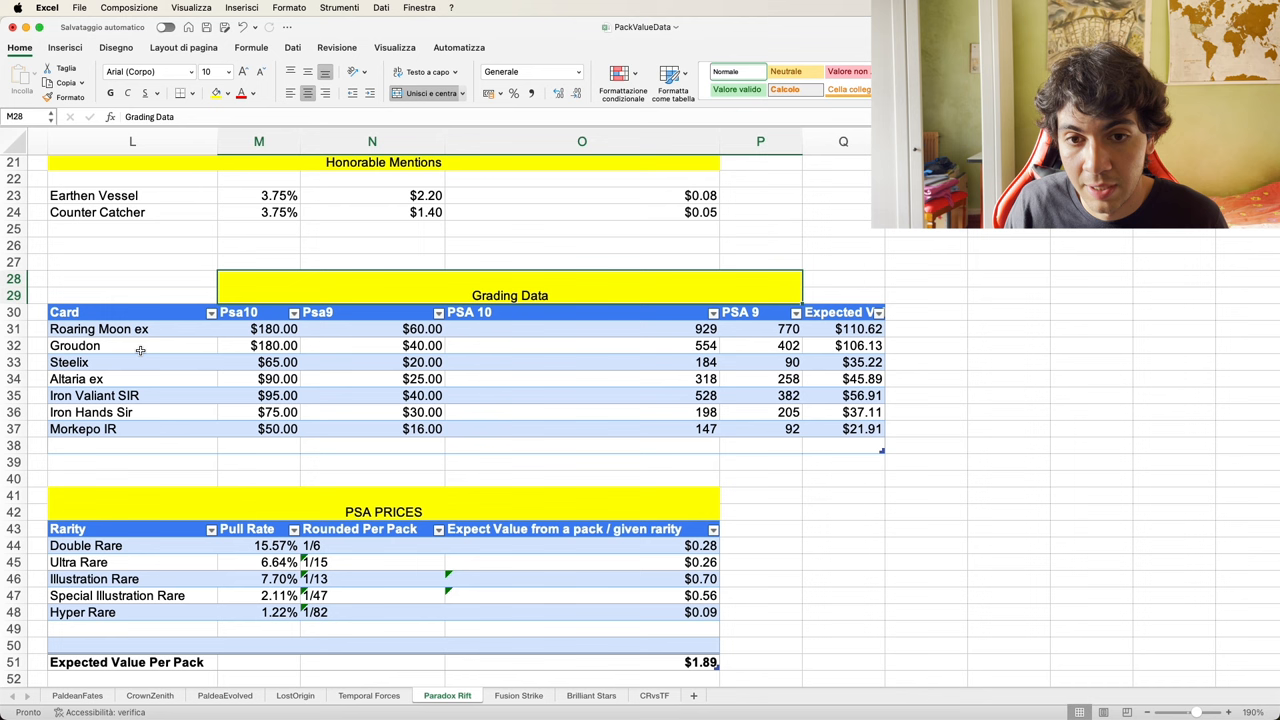
left_click_drag(132, 328, 132, 428)
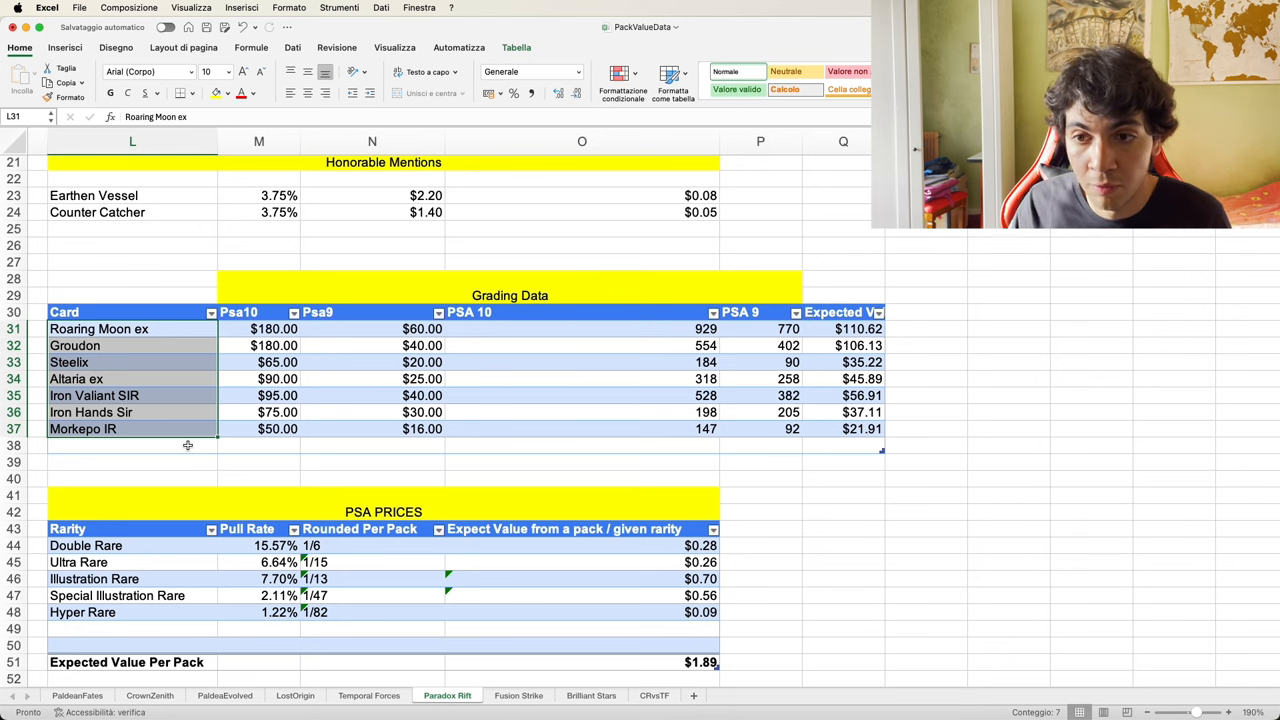
left_click(582, 329)
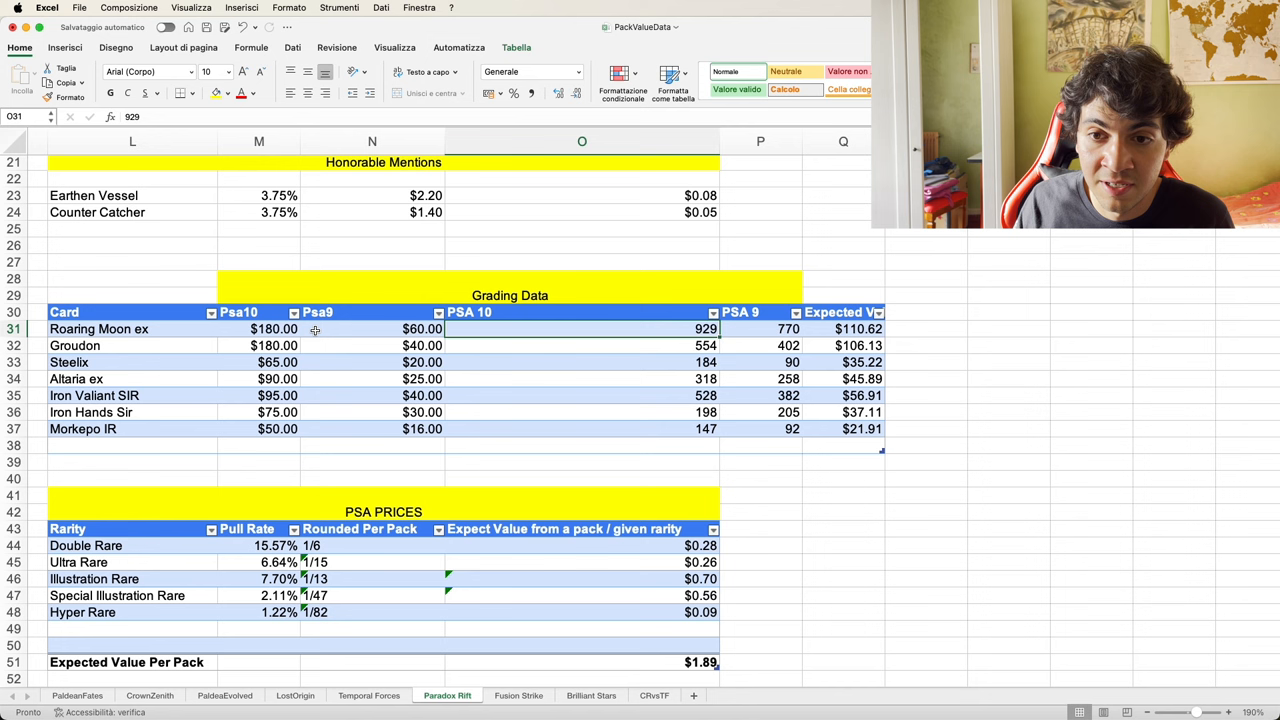
mouse_move(574, 335)
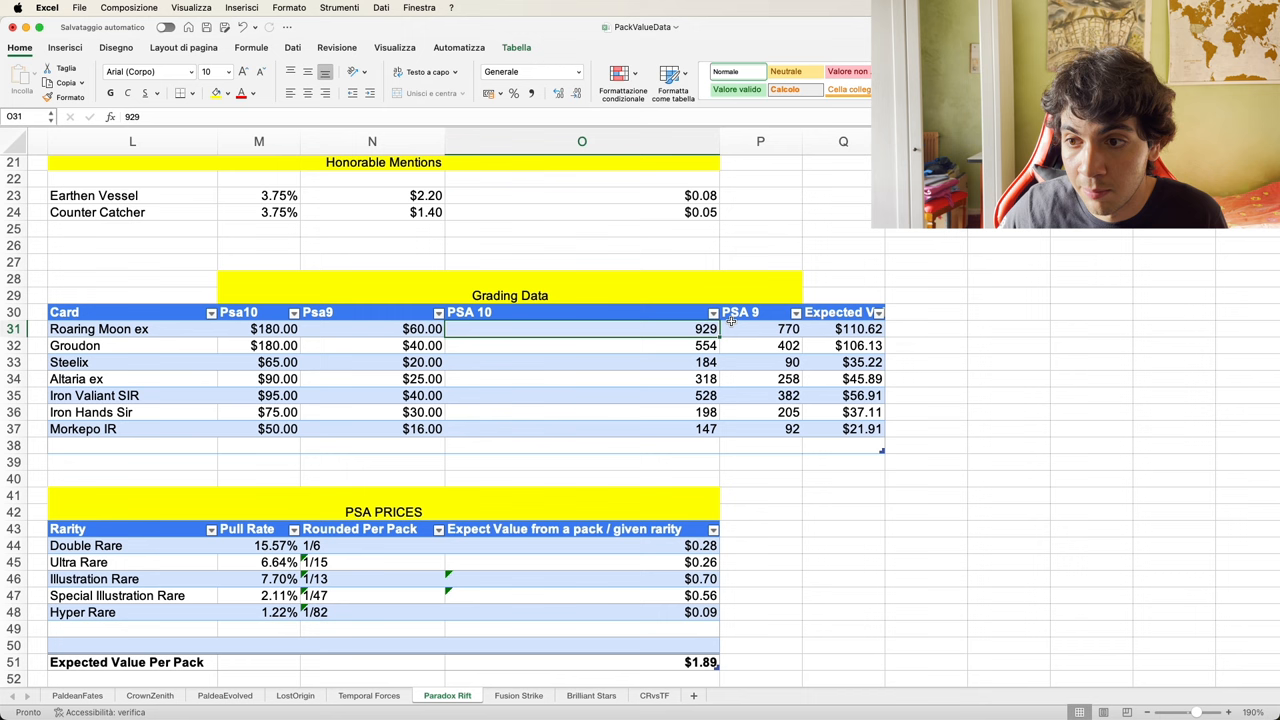
mouse_move(666, 331)
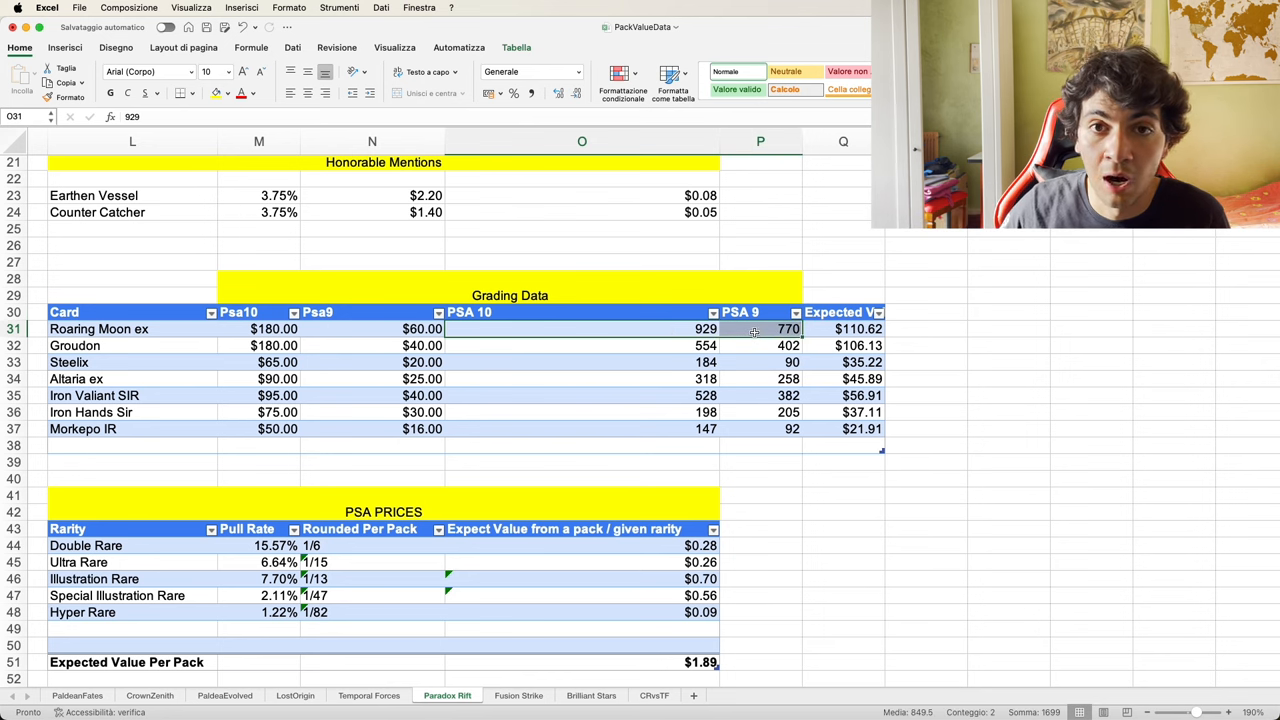
mouse_move(677, 356)
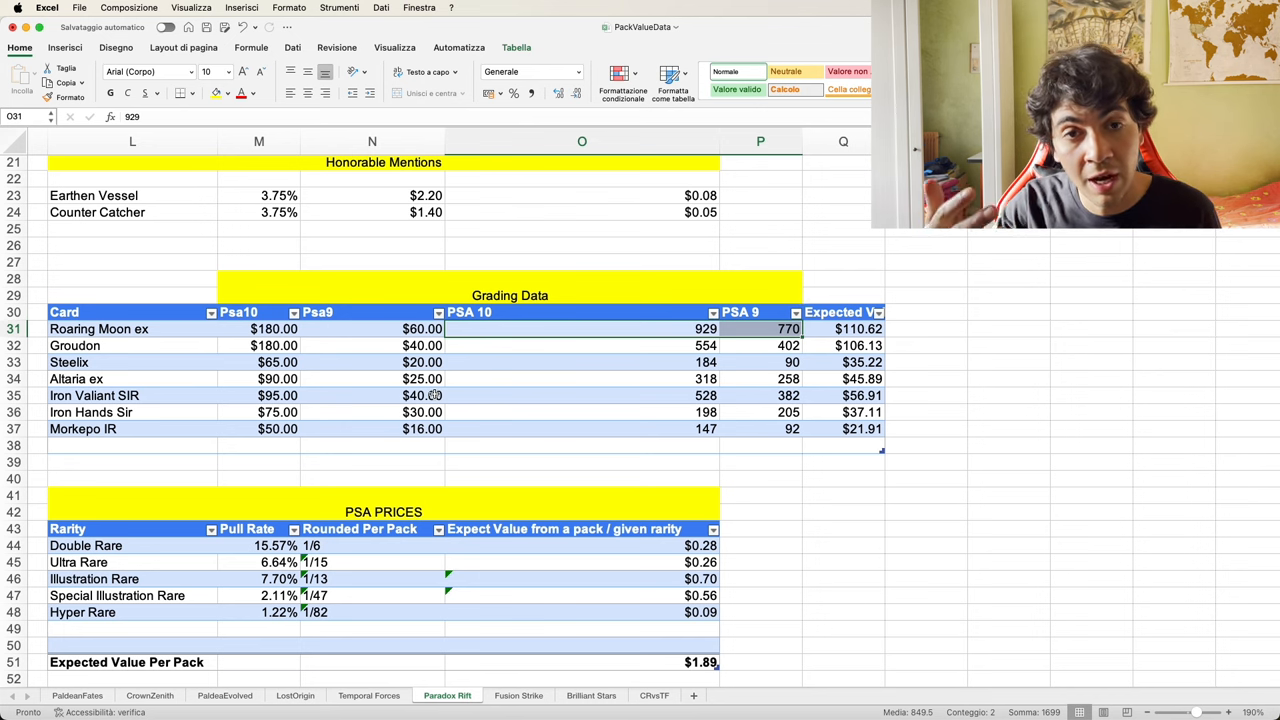
scroll("down", 3)
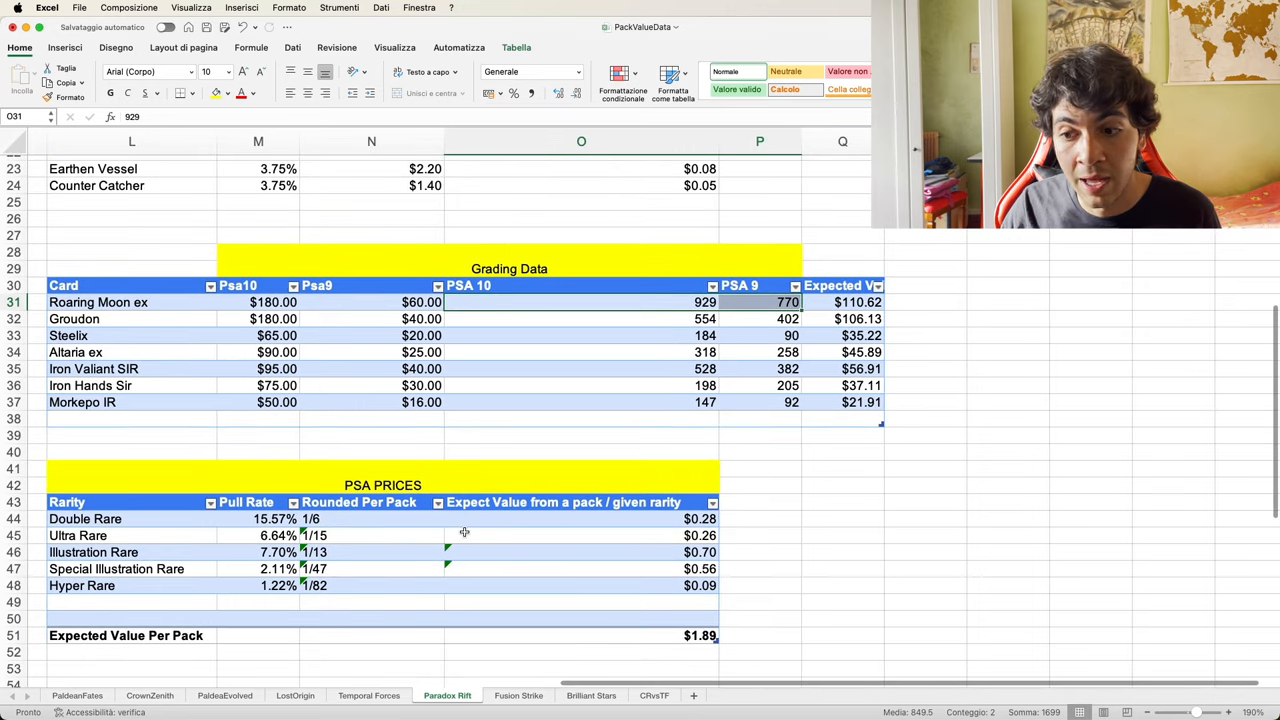
mouse_move(320, 635)
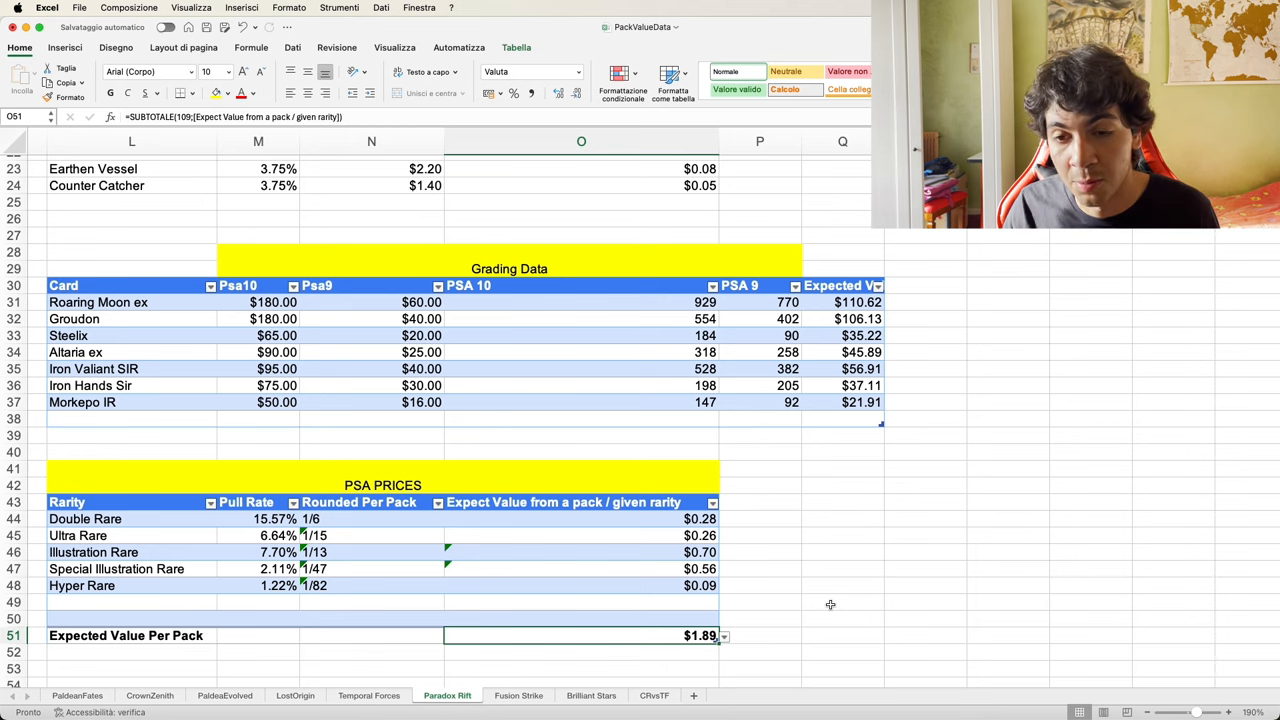
mouse_move(468, 368)
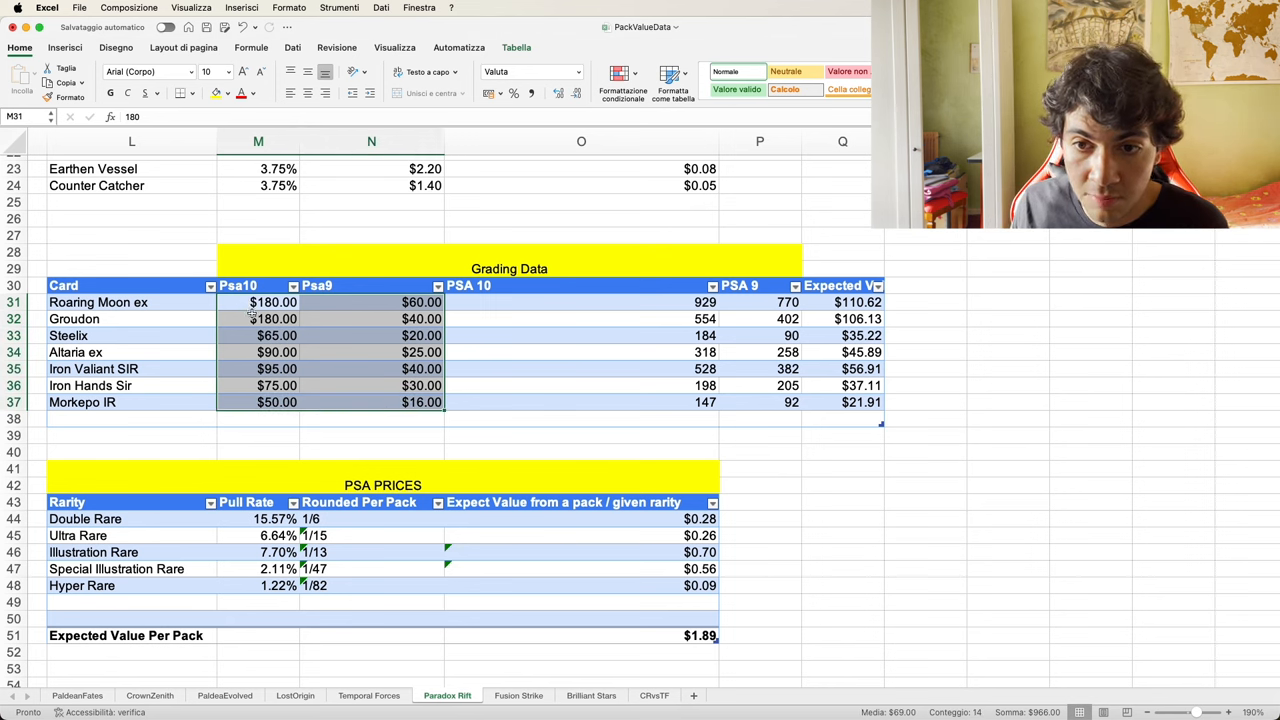
left_click_drag(258, 302, 258, 402)
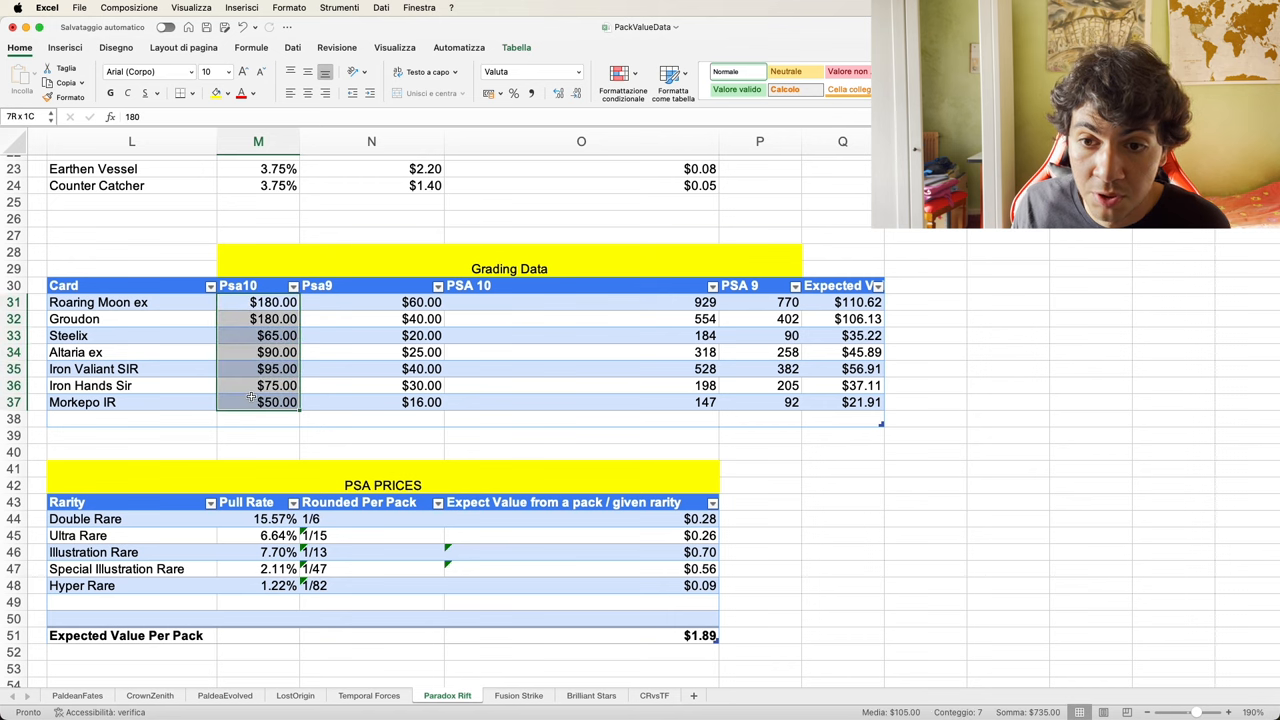
left_click(272, 318)
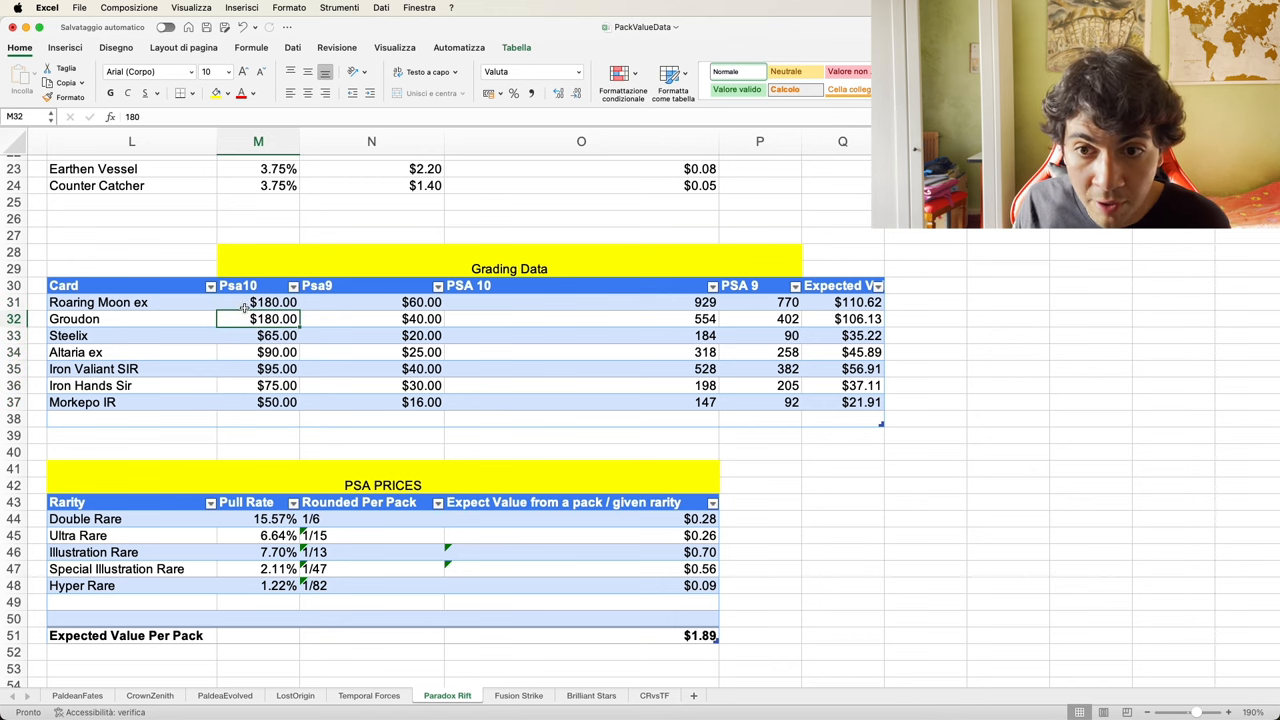
left_click_drag(273, 301, 276, 402)
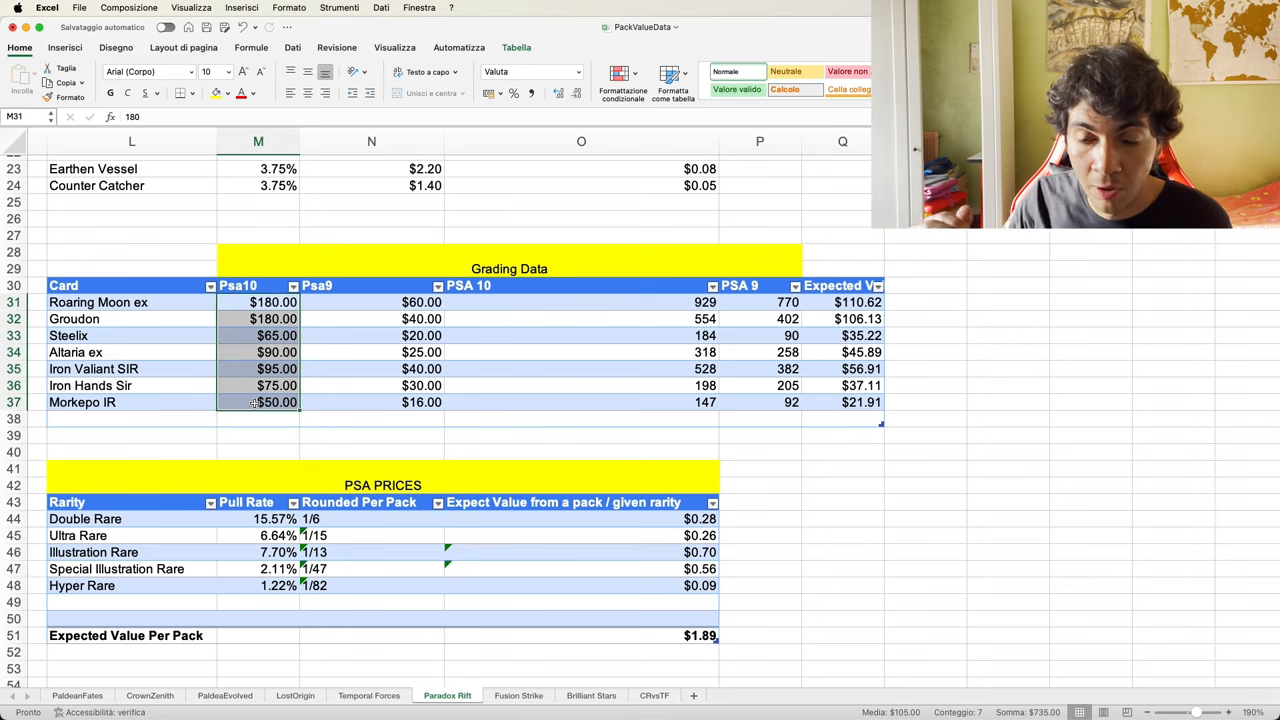
mouse_move(373, 314)
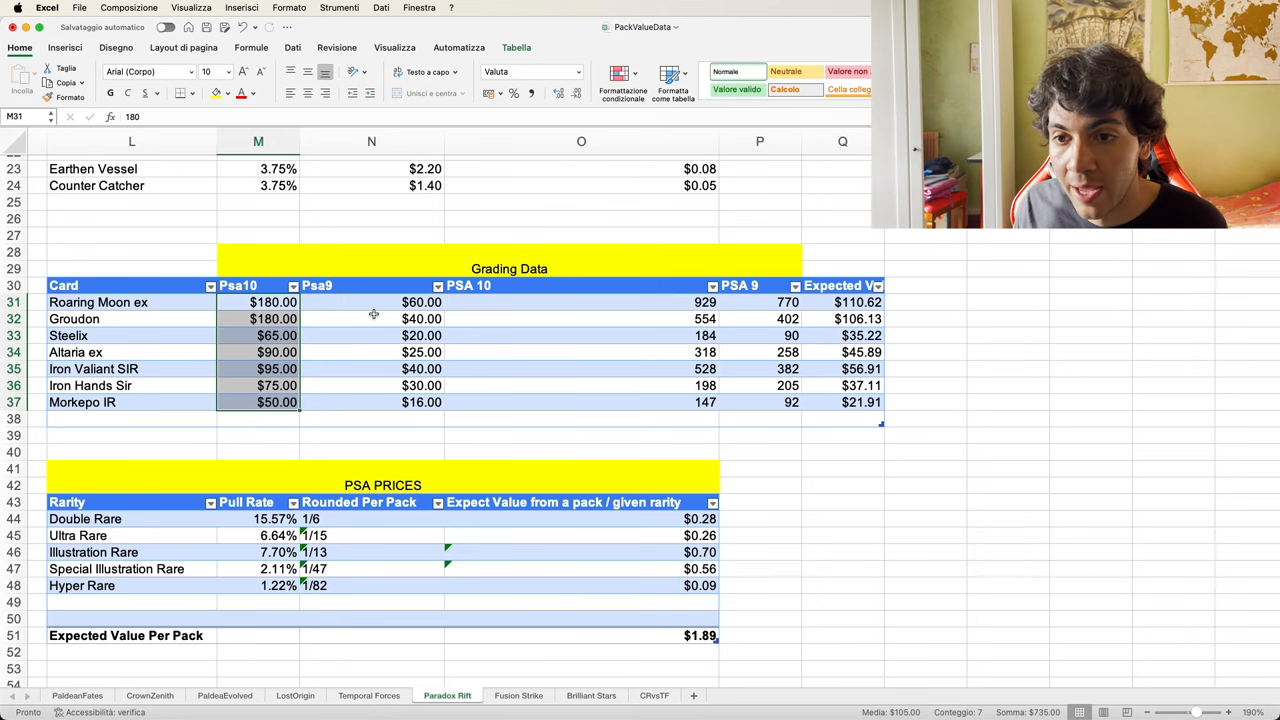
left_click(842, 302)
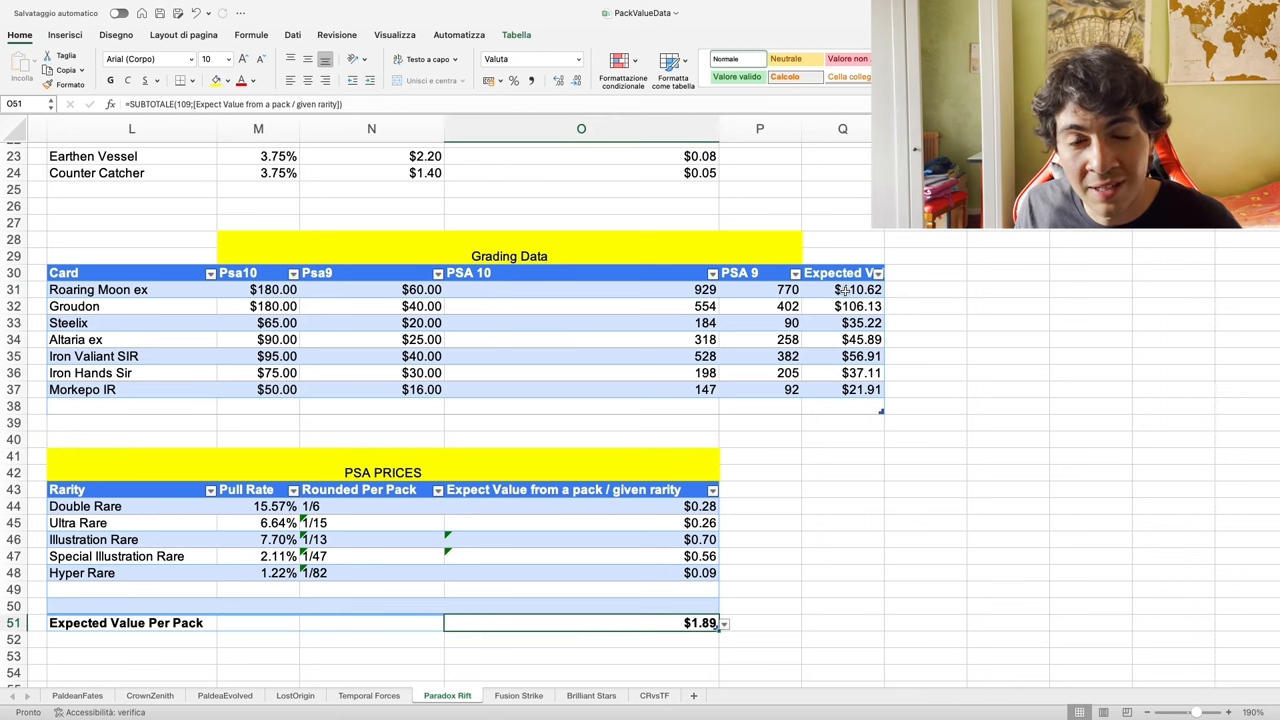
left_click(843, 289)
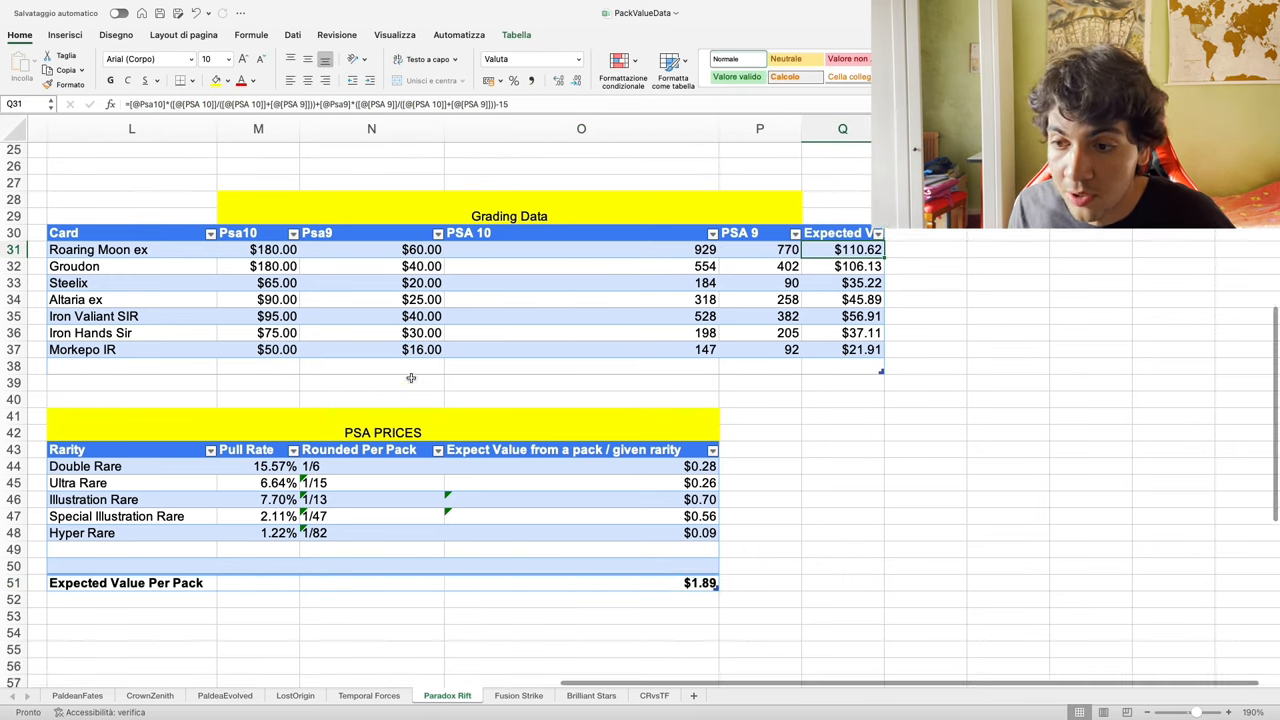
scroll("down", 3)
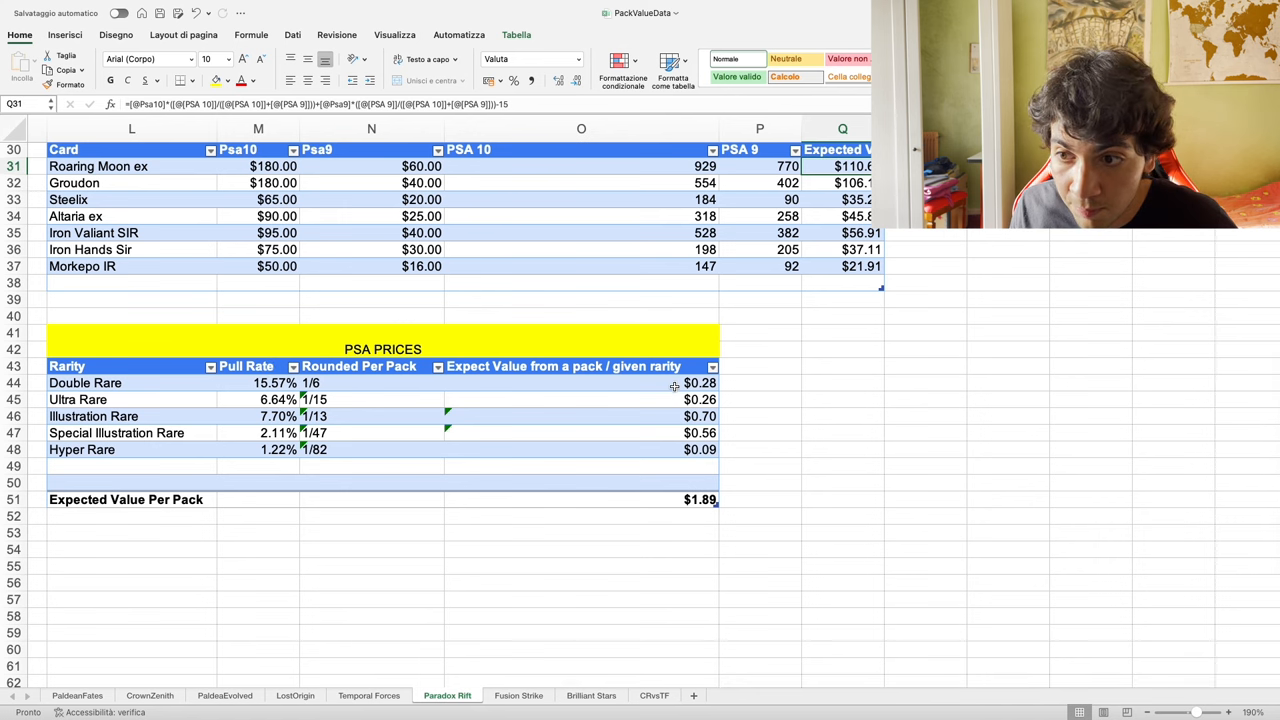
left_click(576, 383)
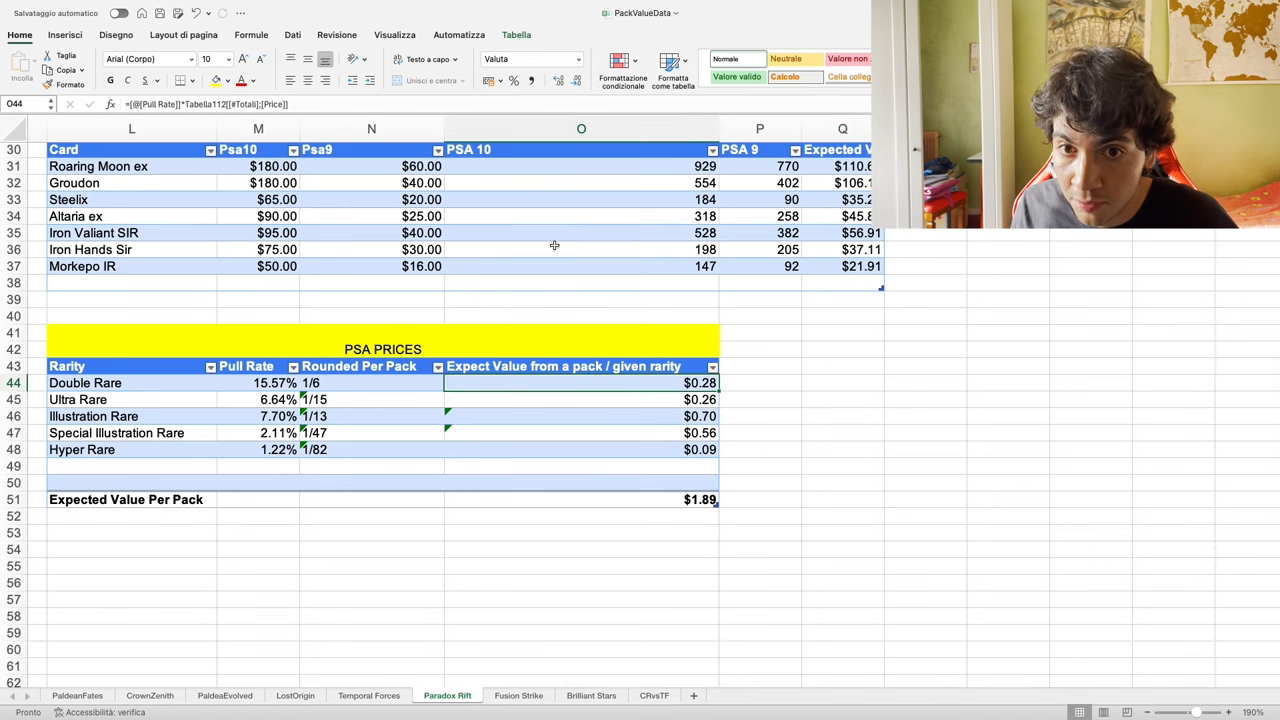
left_click(581, 465)
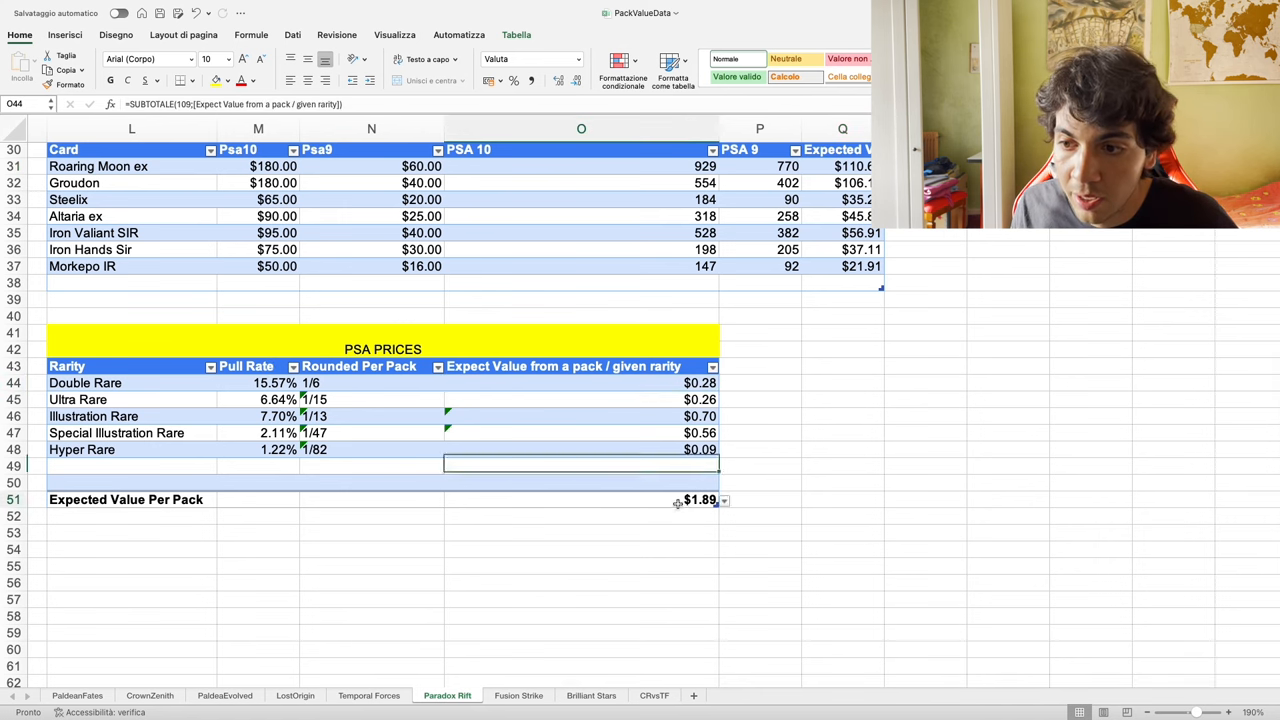
left_click(581, 500)
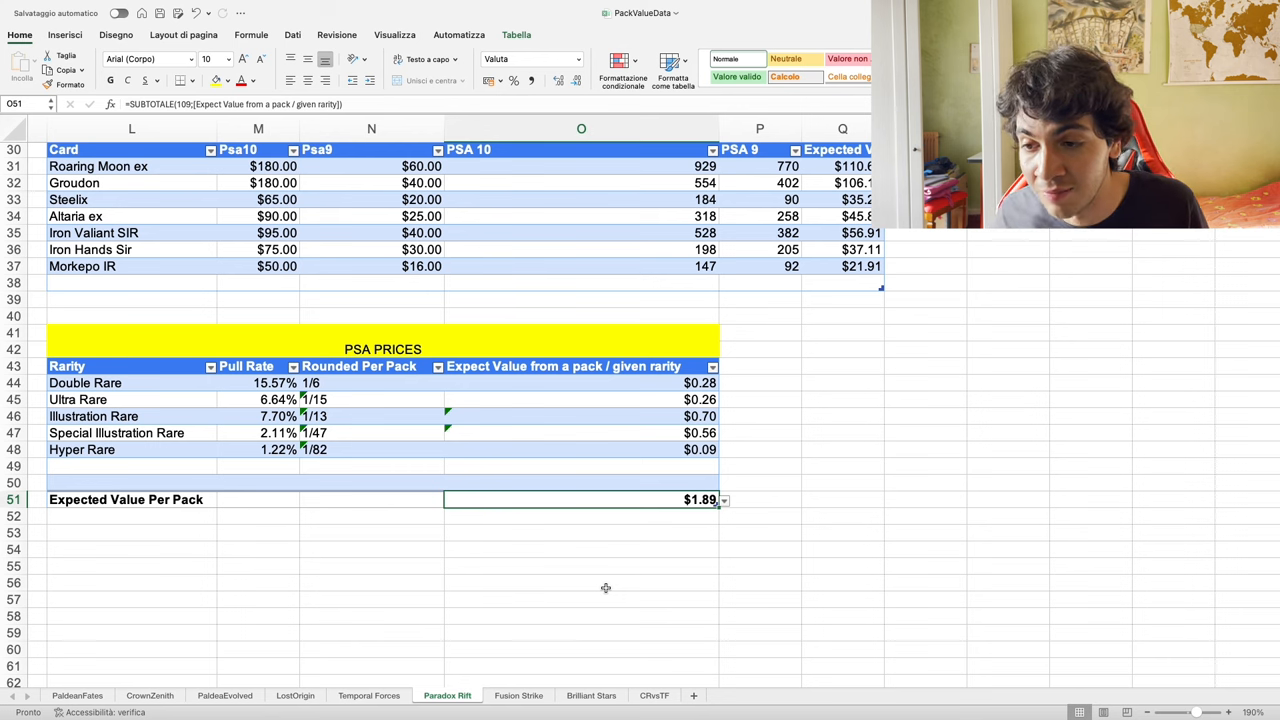
mouse_move(640, 499)
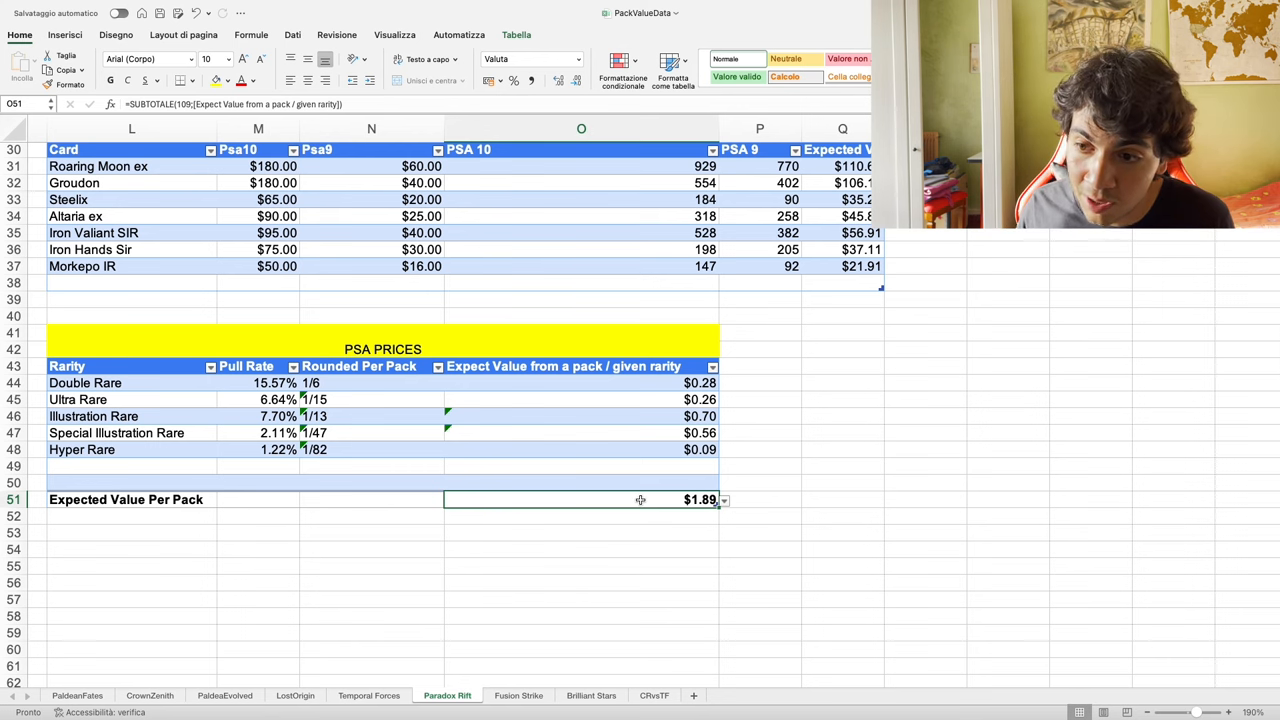
mouse_move(618, 528)
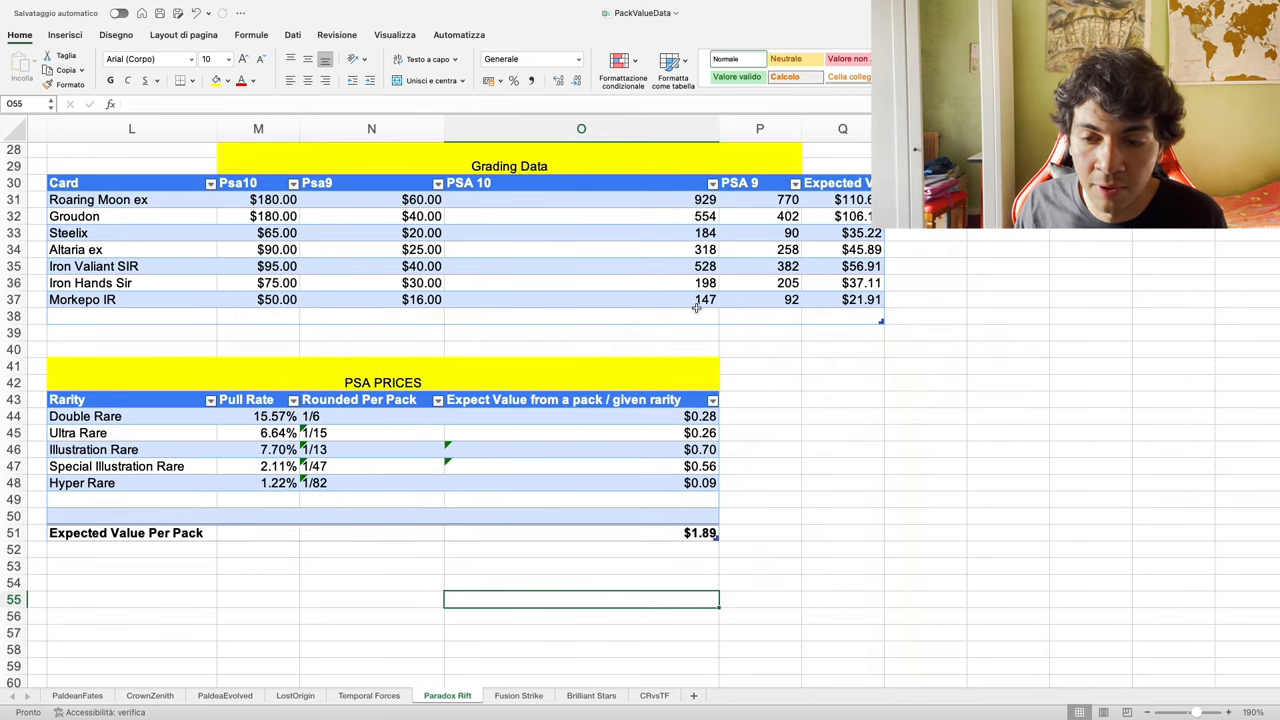
mouse_move(868, 374)
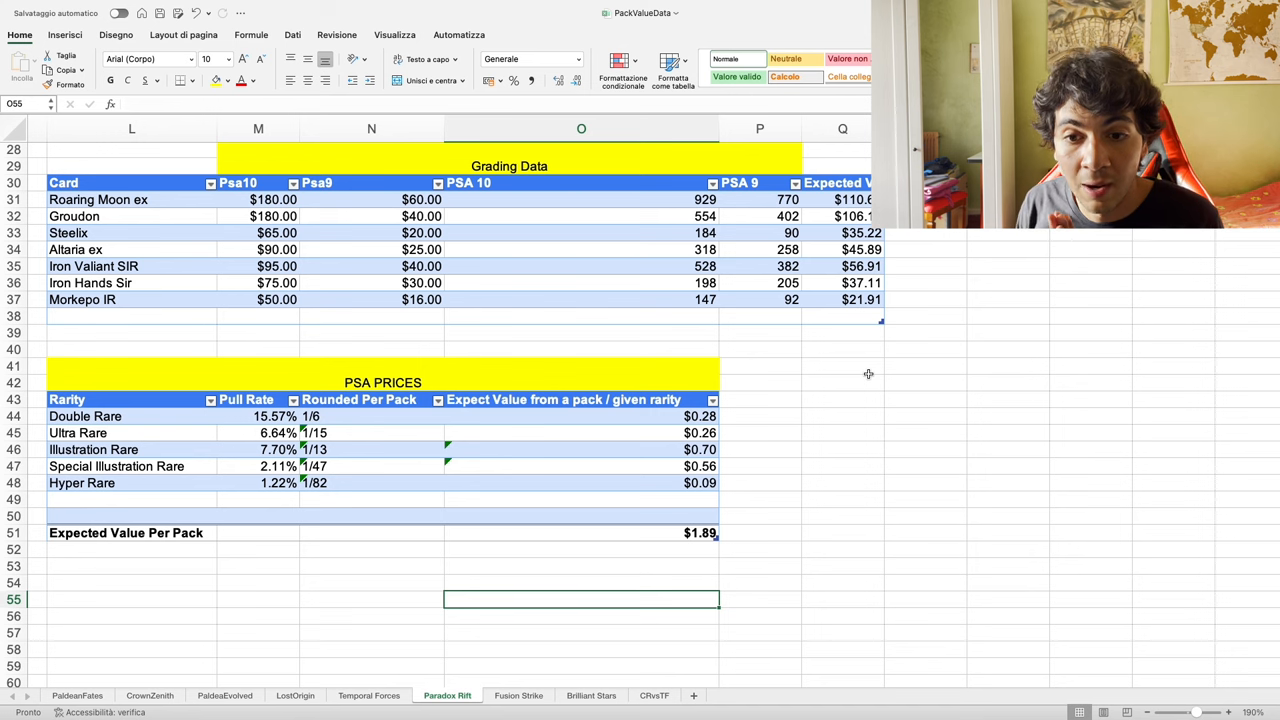